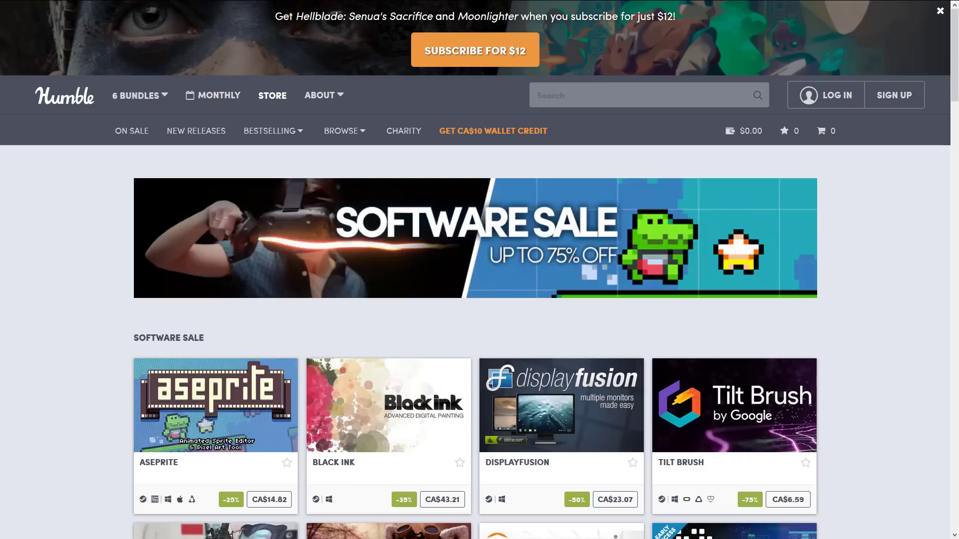
mouse_move(131, 130)
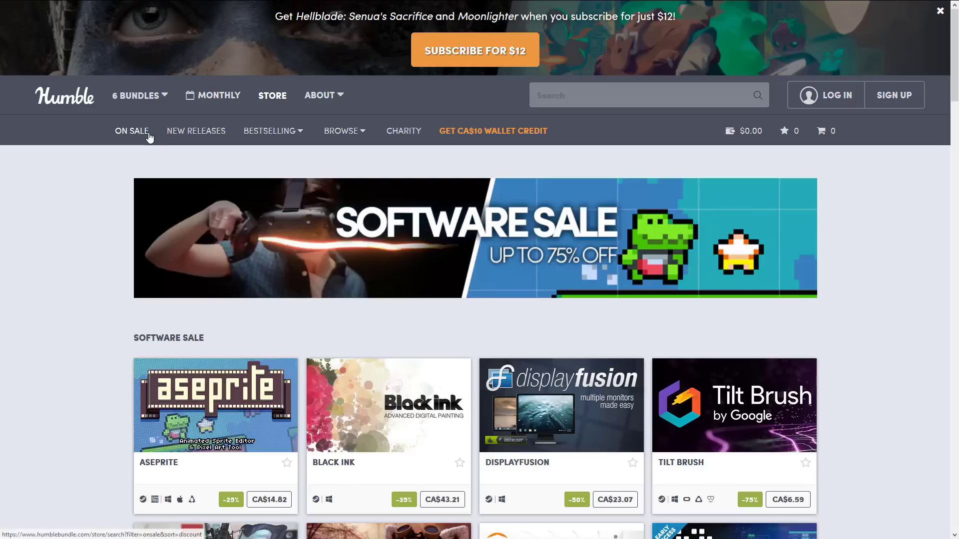
mouse_move(73, 312)
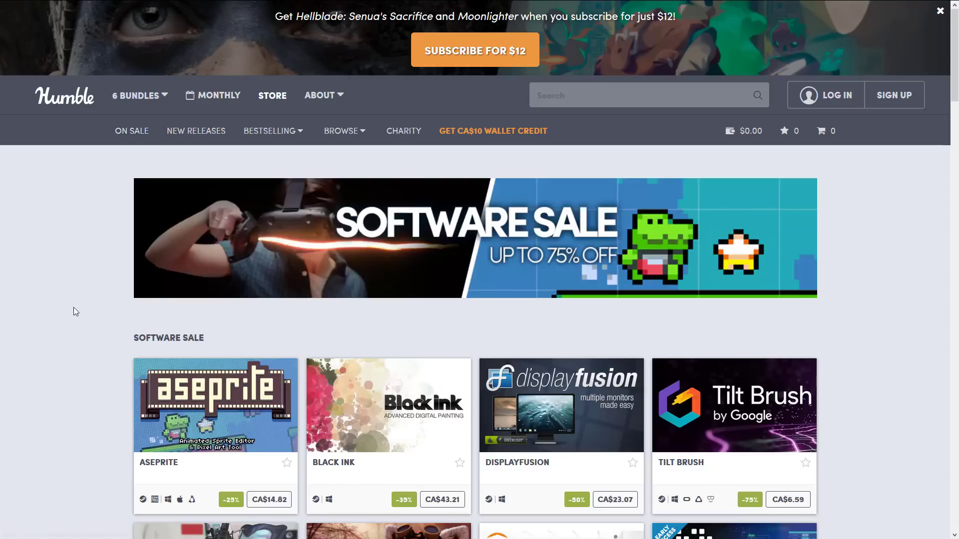
Open the Aseprite sale page and scroll down through its full details.
click(214, 405)
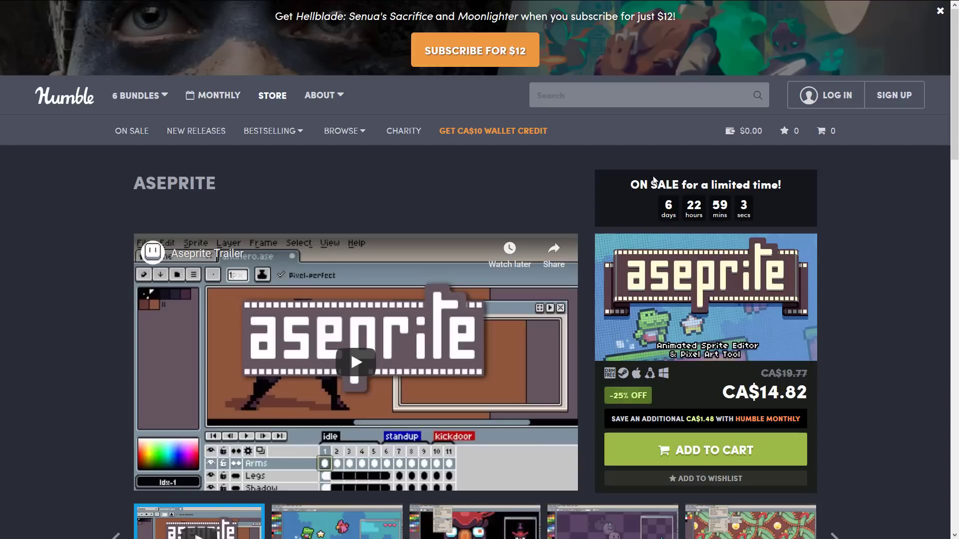
mouse_move(665, 304)
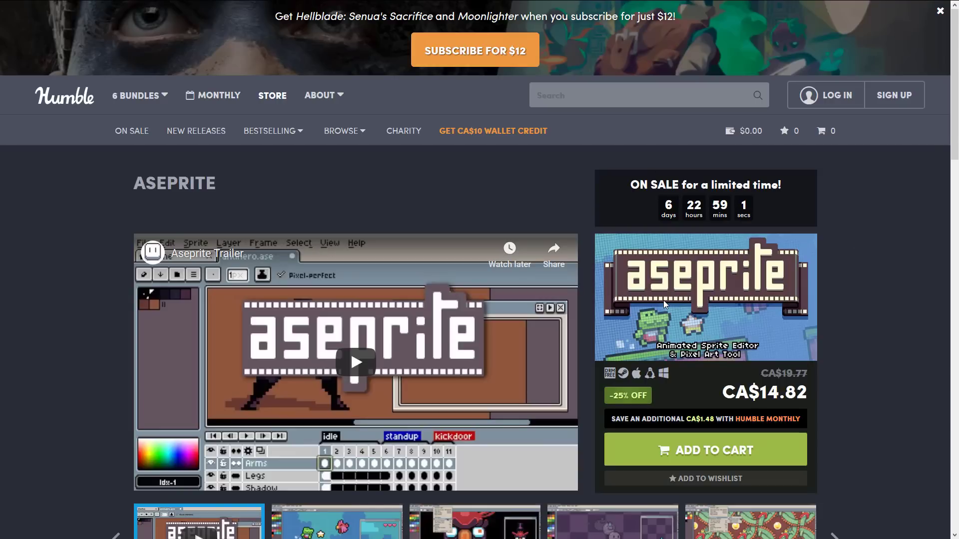
scroll(down, 3)
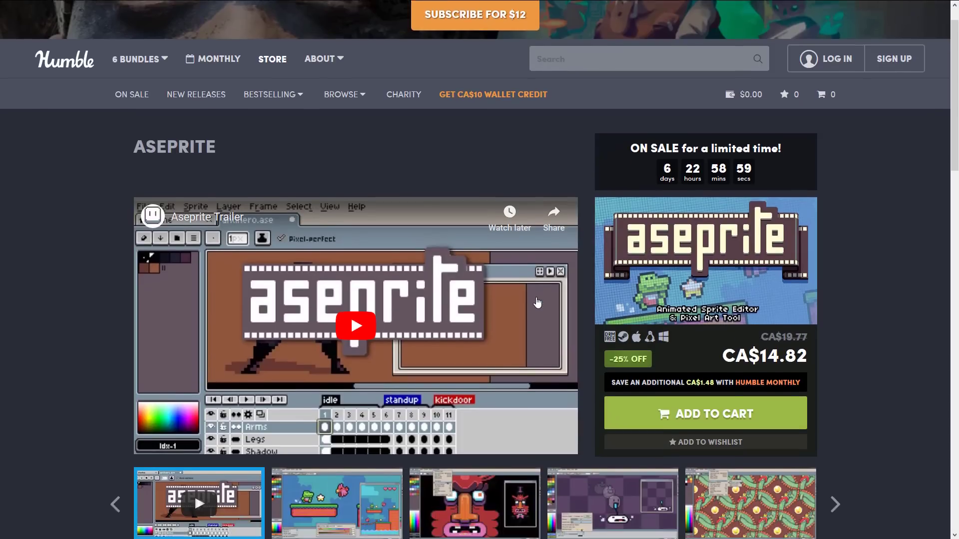
scroll(down, 3)
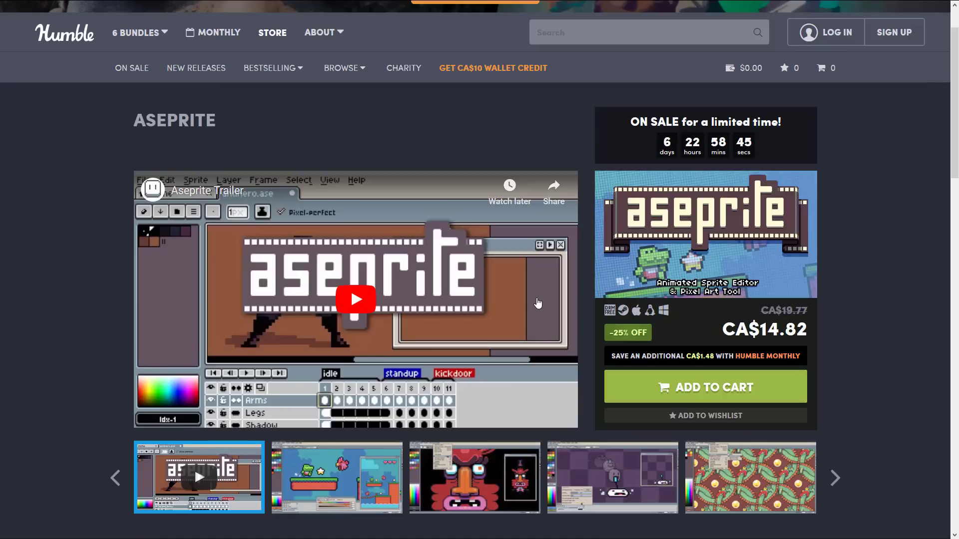
scroll(down, 3)
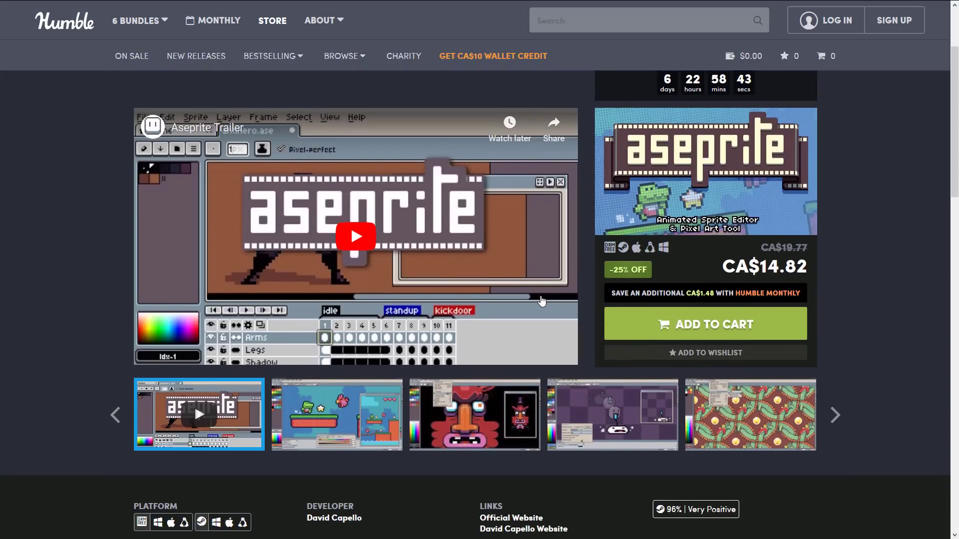
scroll(down, 3)
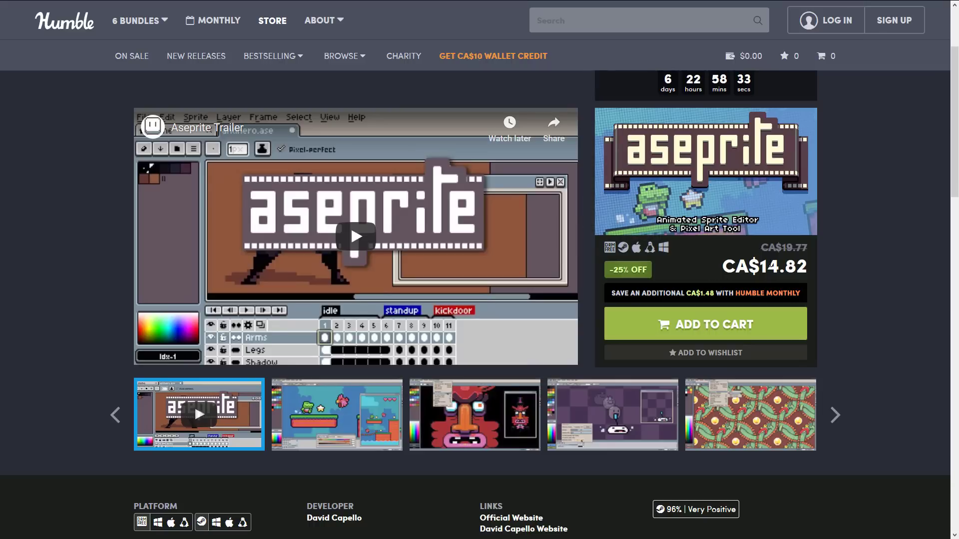
scroll(down, 3)
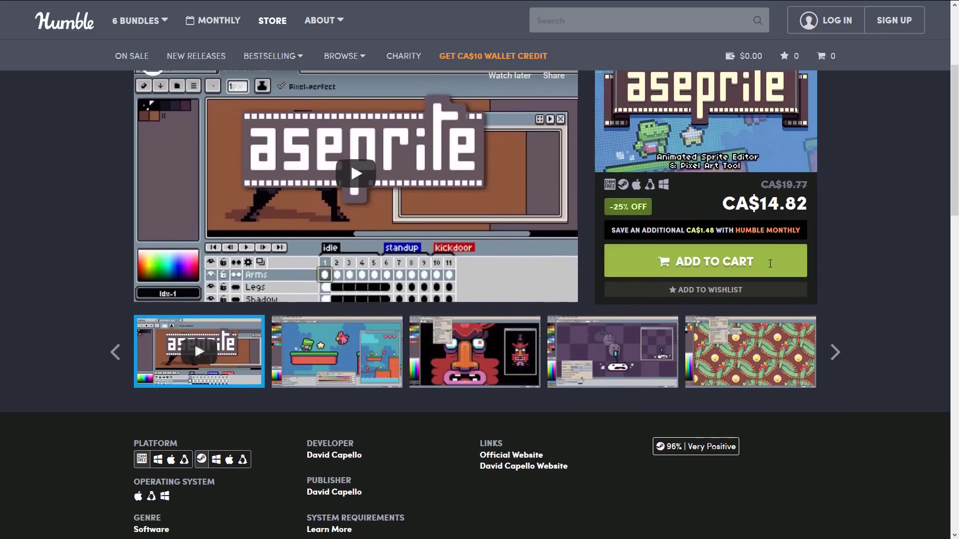
scroll(down, 3)
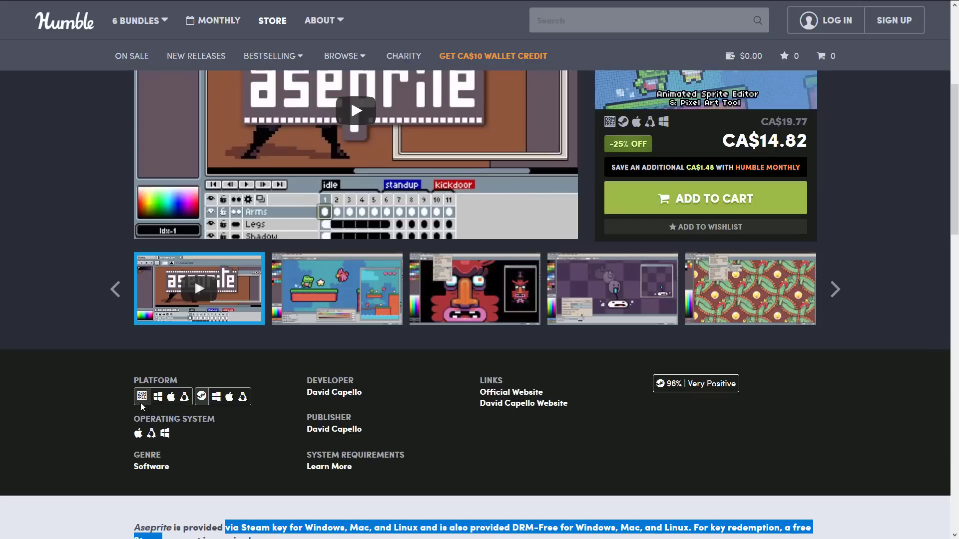
scroll(down, 3)
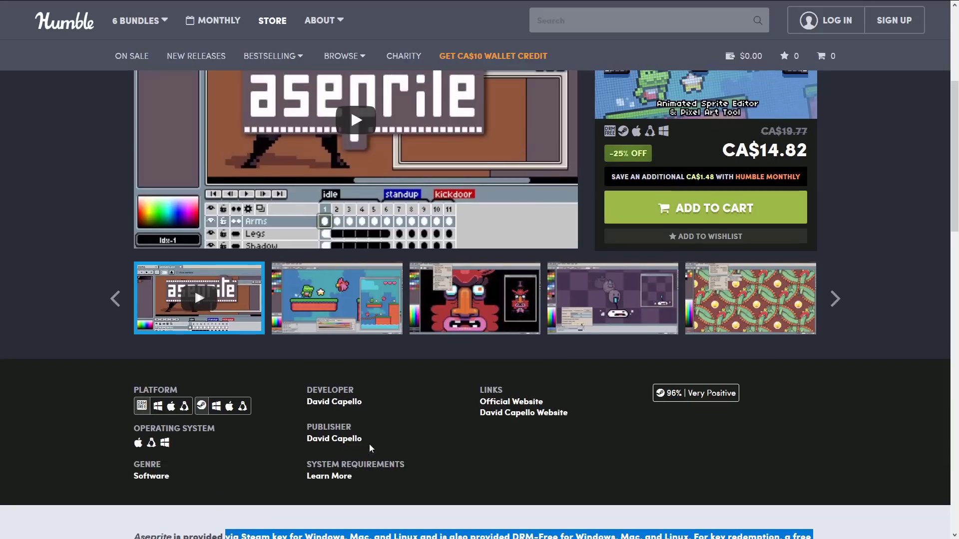
scroll(down, 3)
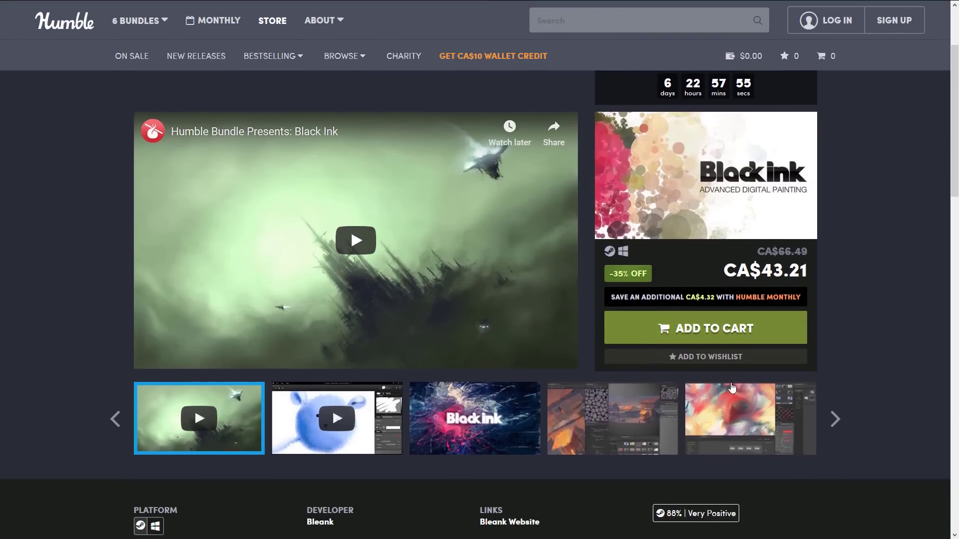
Scroll Black Ink's page to see its 88% Very Positive rating and screenshots.
scroll(down, 3)
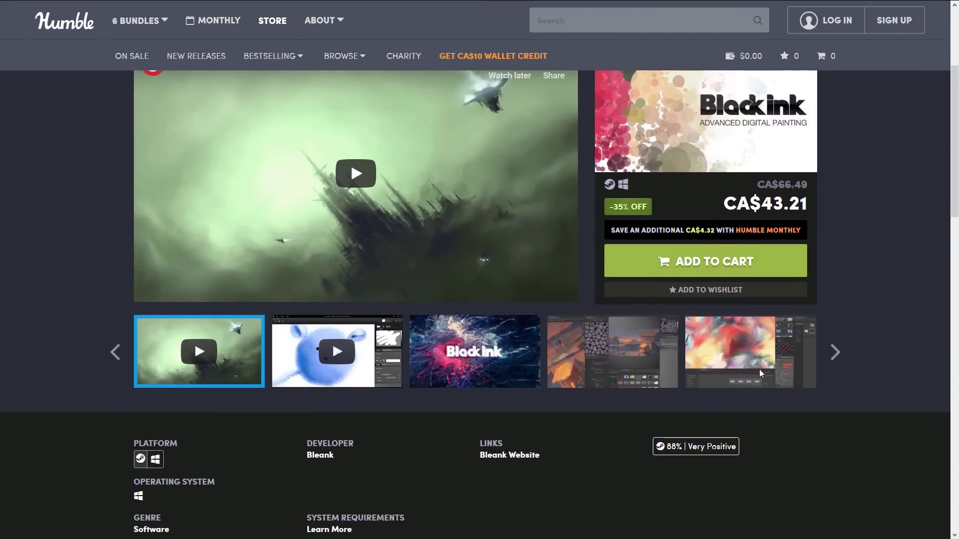
mouse_move(627, 207)
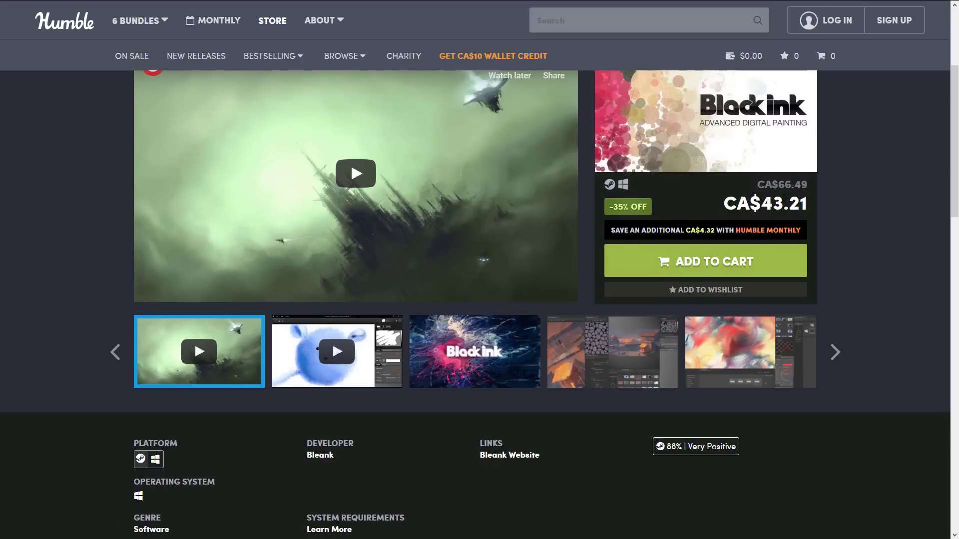
mouse_move(695, 446)
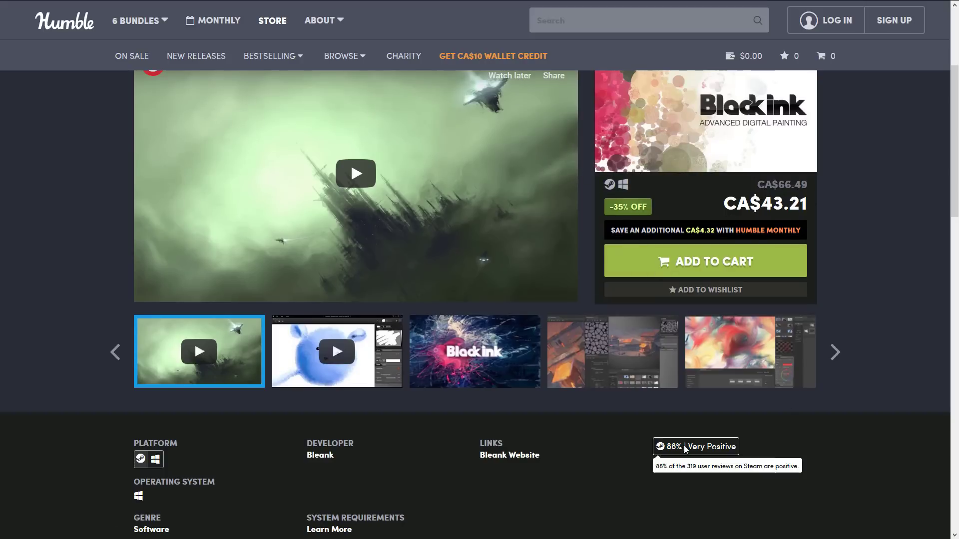
mouse_move(752, 230)
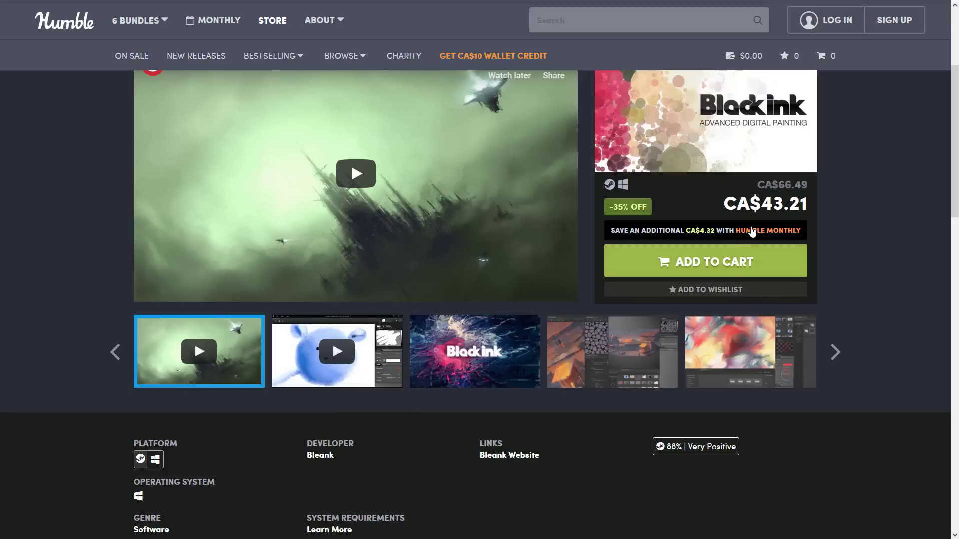
mouse_move(695, 233)
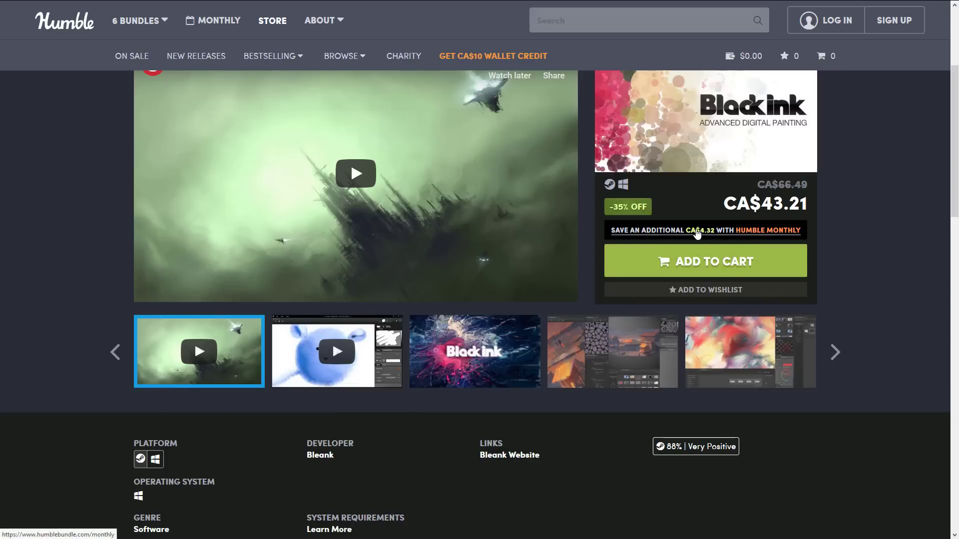
scroll(down, 3)
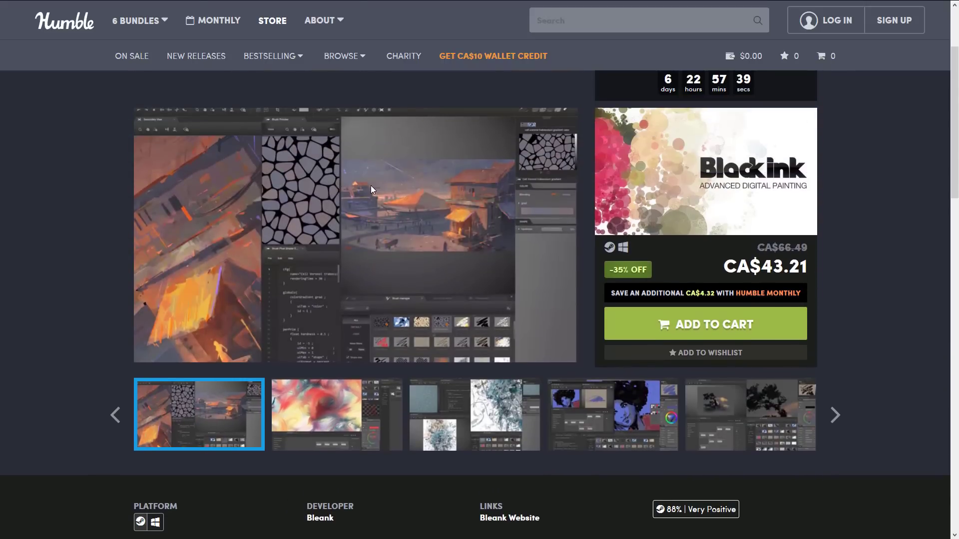
scroll(down, 3)
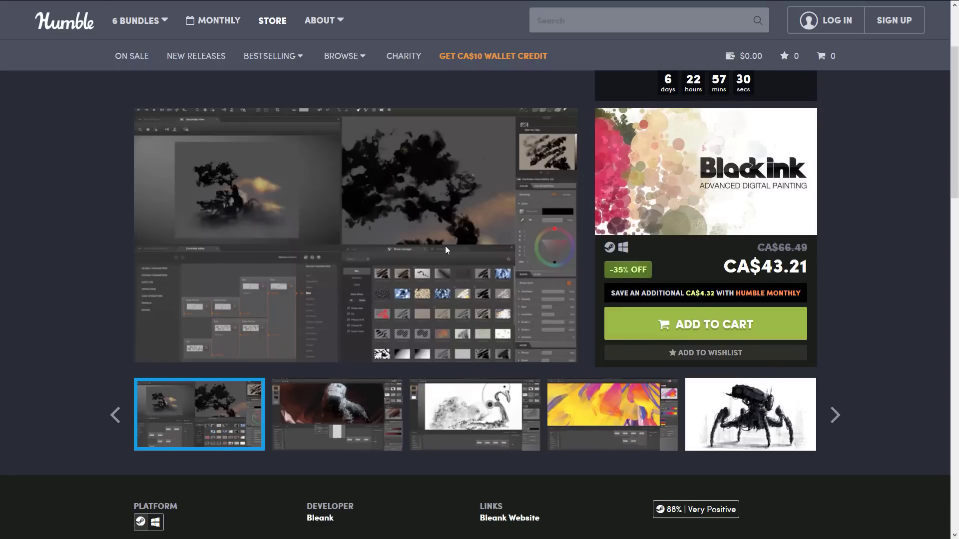
scroll(down, 3)
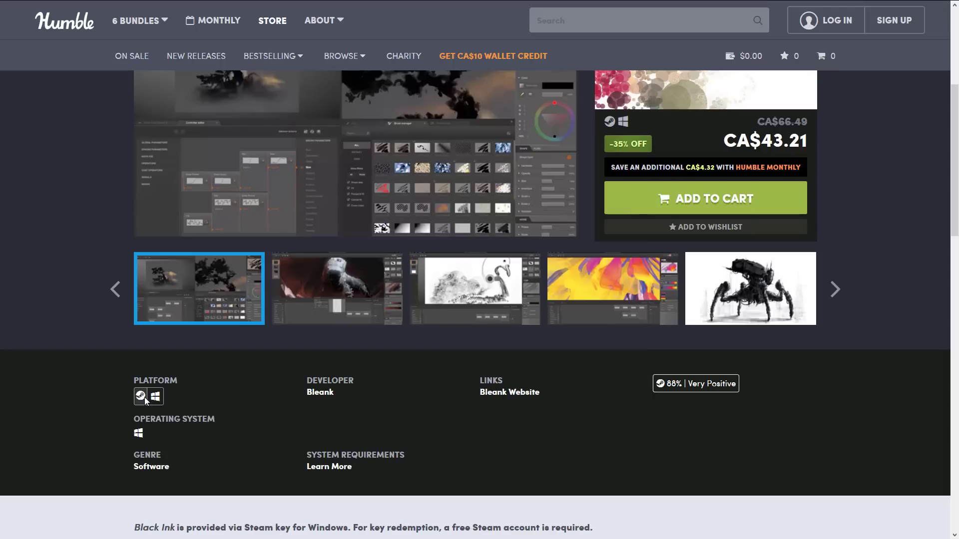
mouse_move(707, 382)
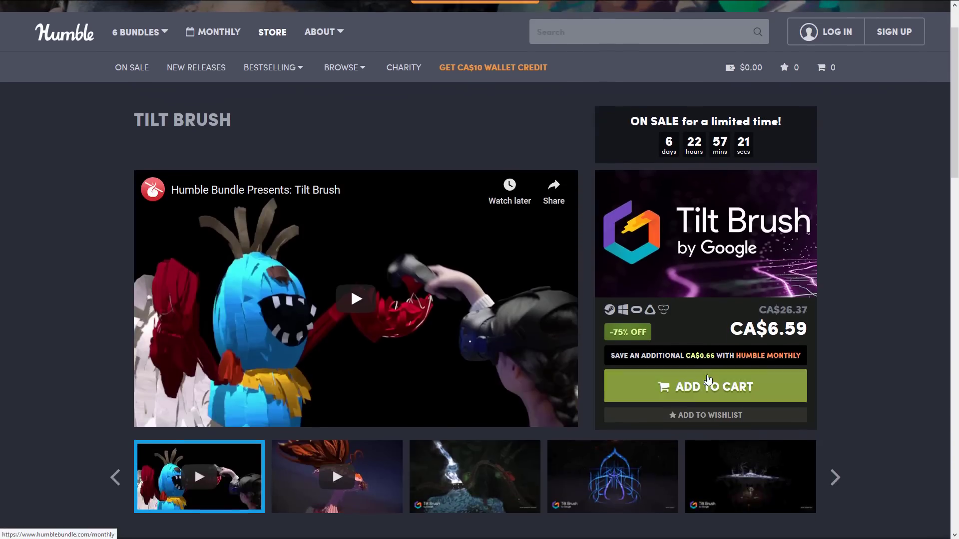
scroll(down, 3)
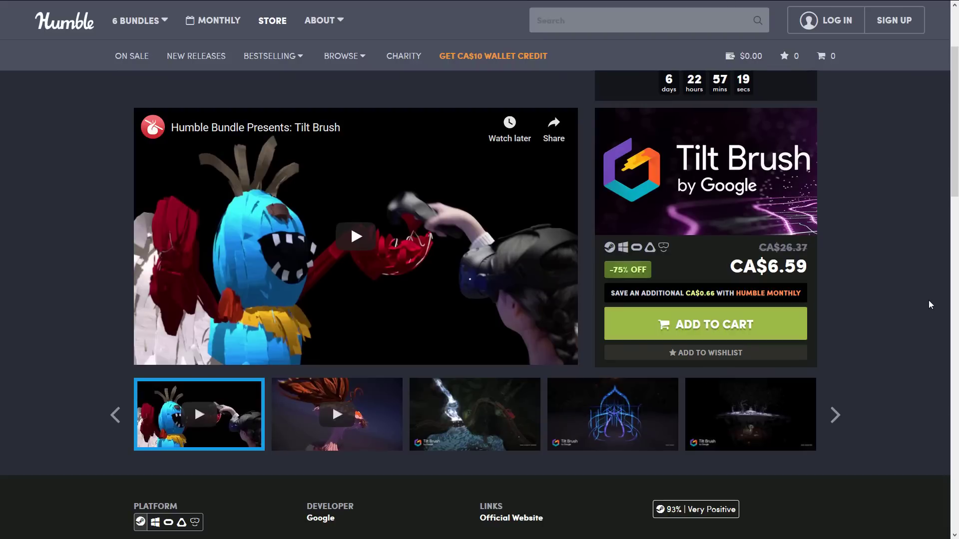
mouse_move(628, 270)
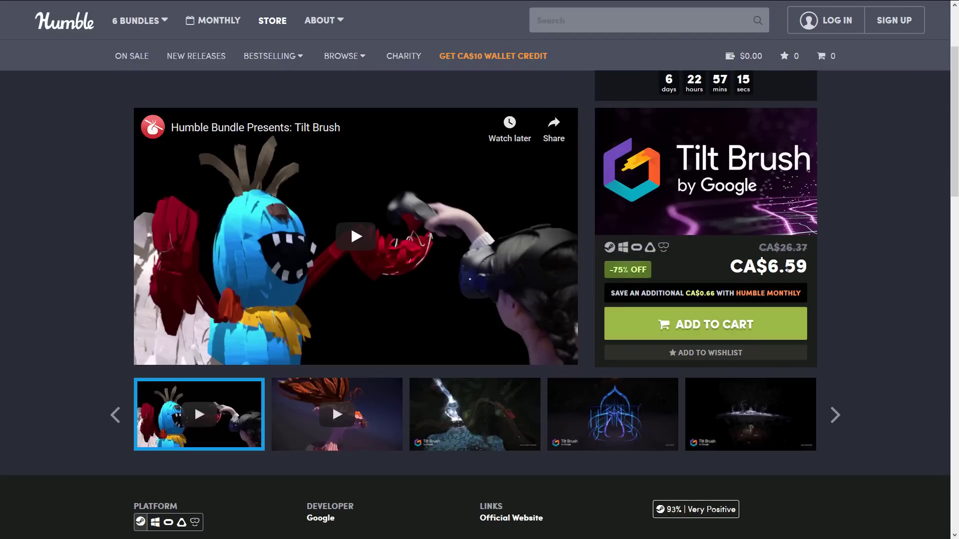
scroll(down, 3)
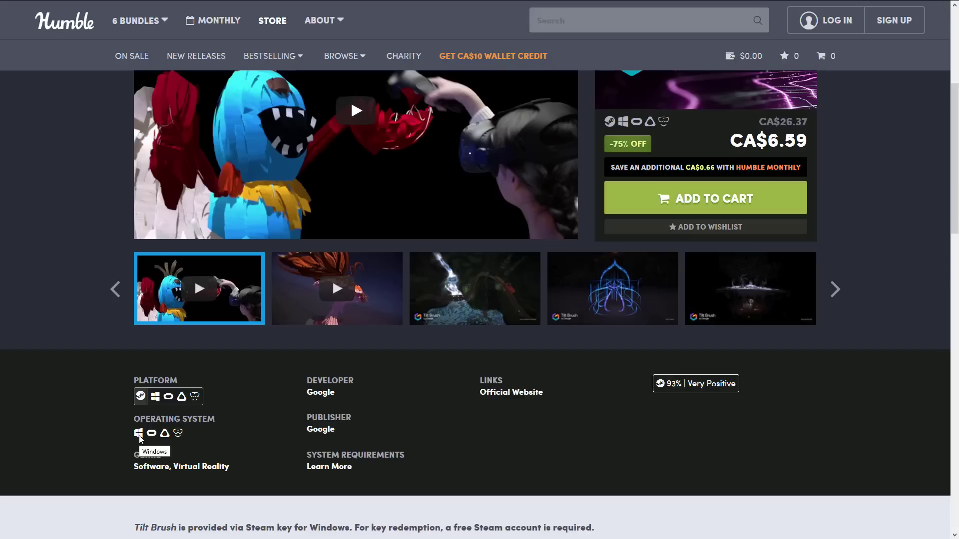
mouse_move(147, 438)
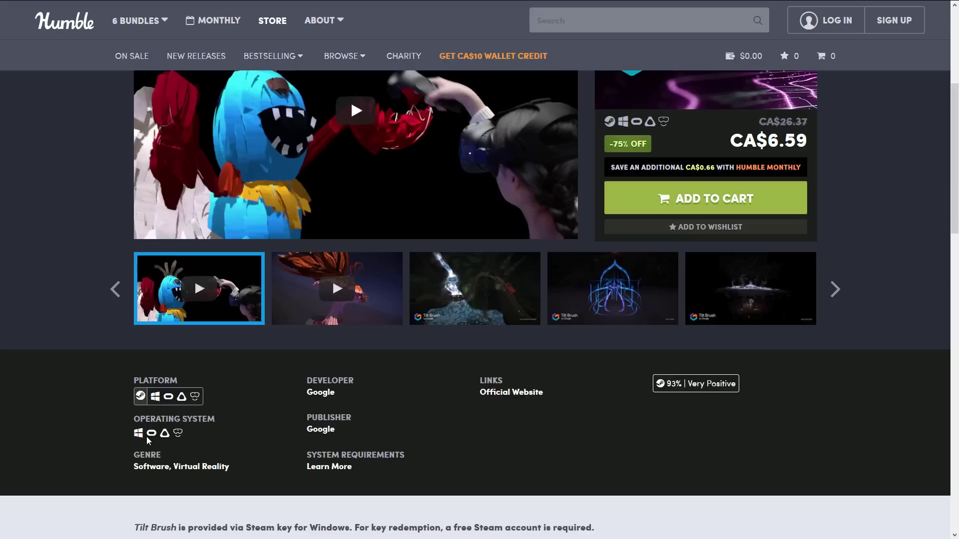
mouse_move(152, 434)
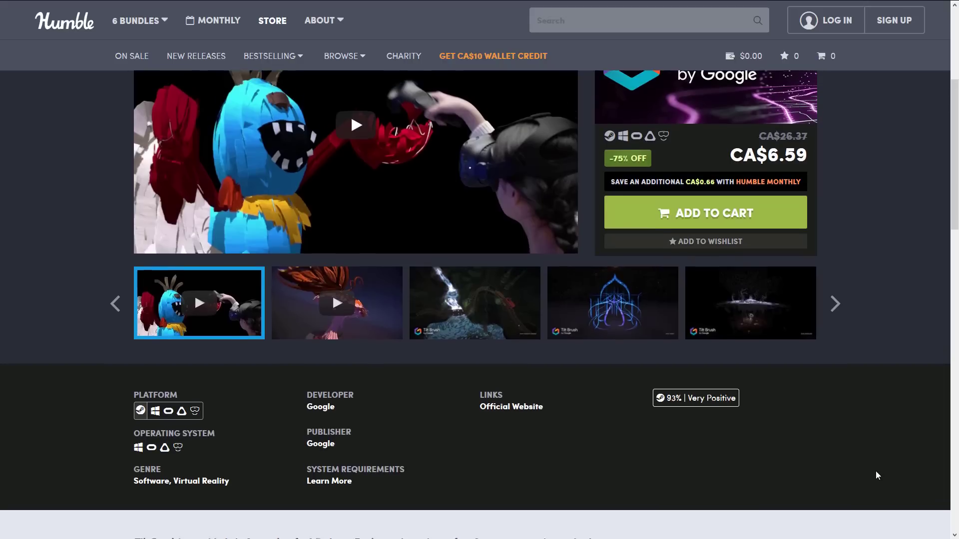
scroll(down, 3)
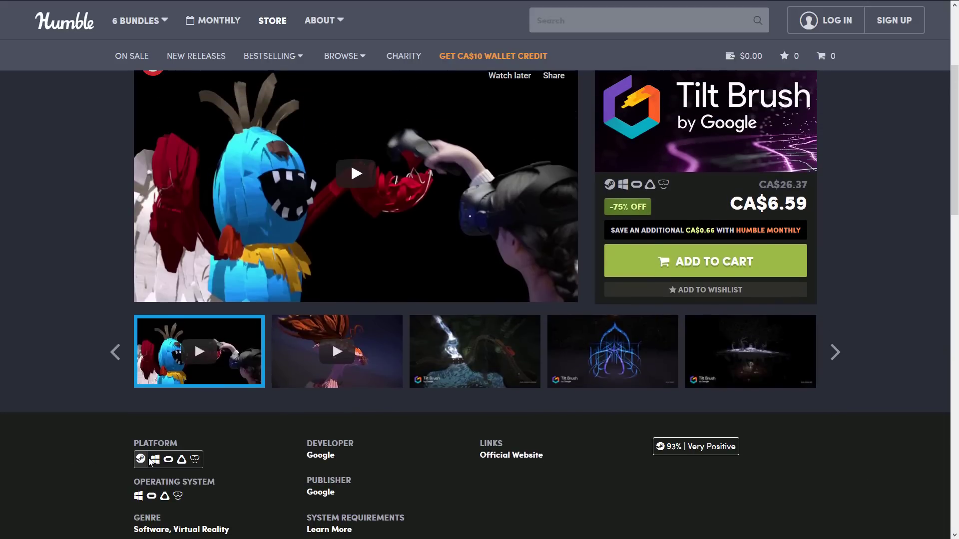
mouse_move(738, 420)
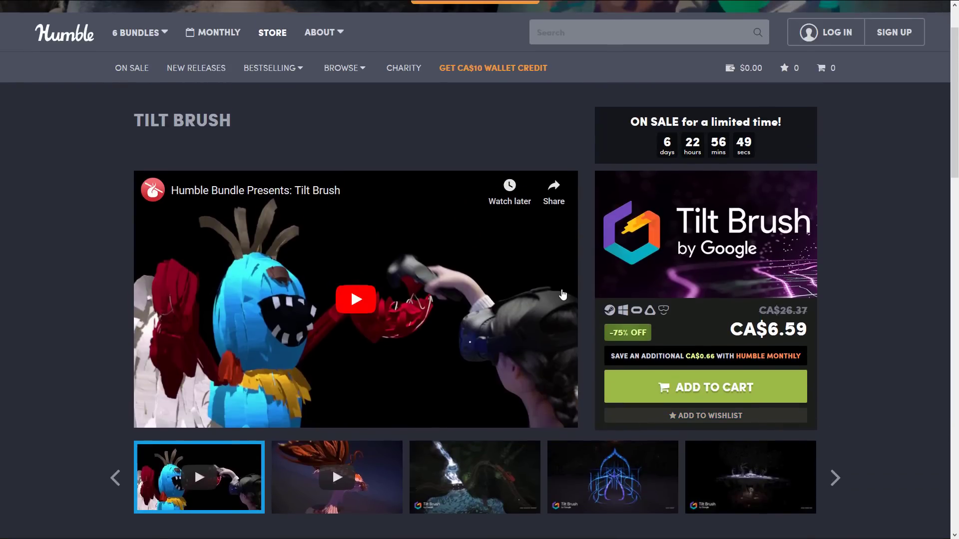
mouse_move(565, 335)
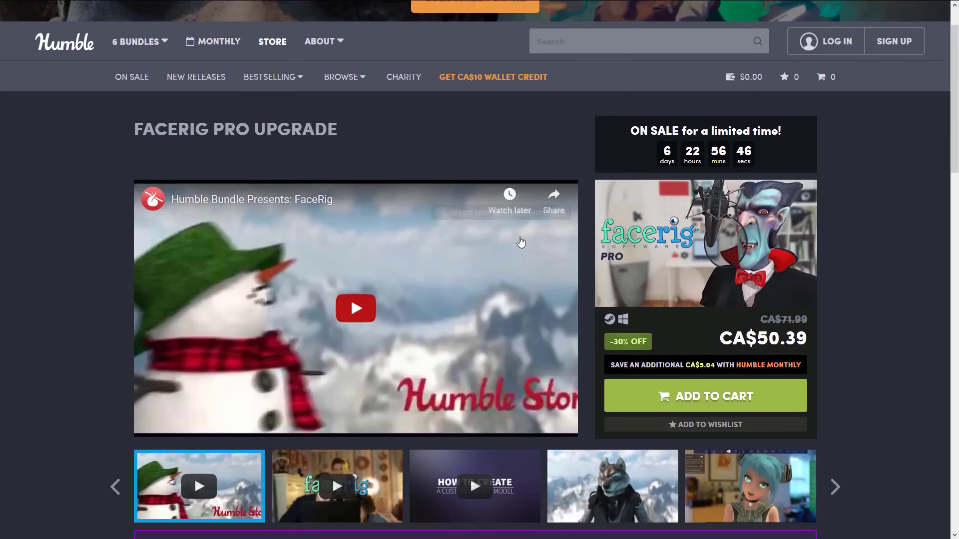
Scroll down and back up through the FaceRig Pro Upgrade product details.
scroll(down, 3)
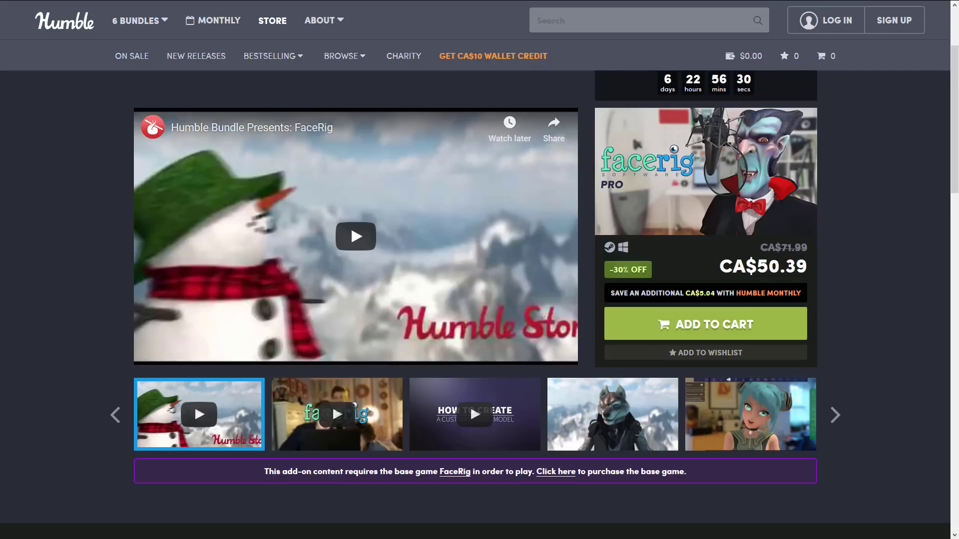
scroll(down, 3)
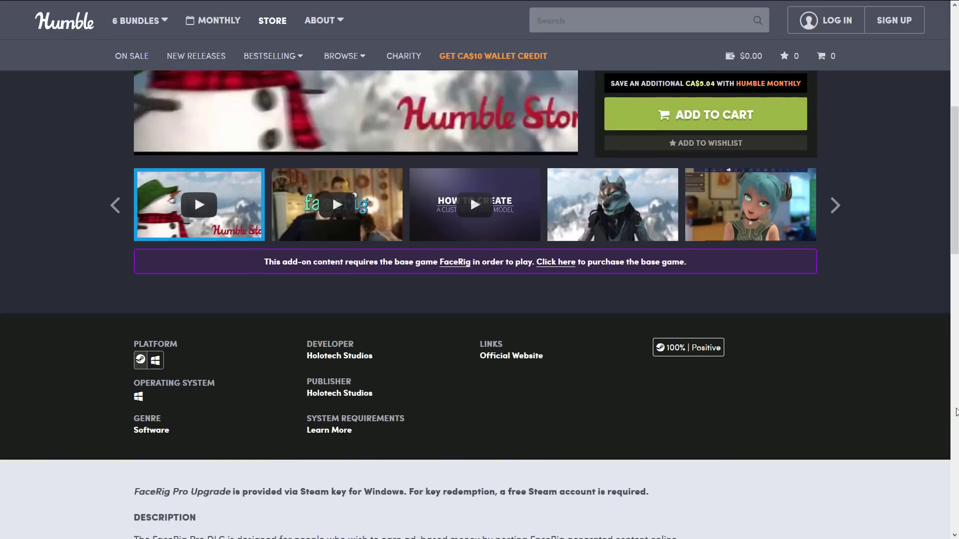
scroll(down, 3)
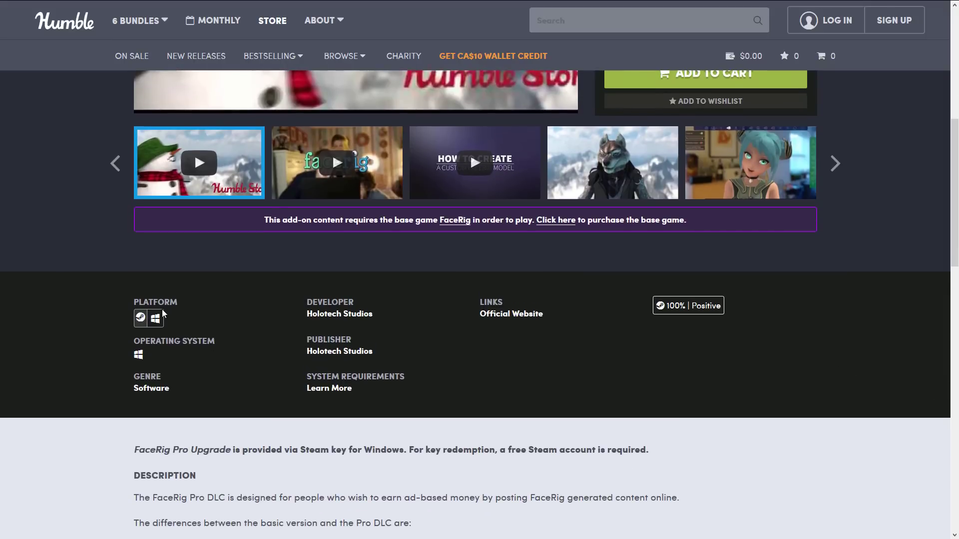
mouse_move(874, 419)
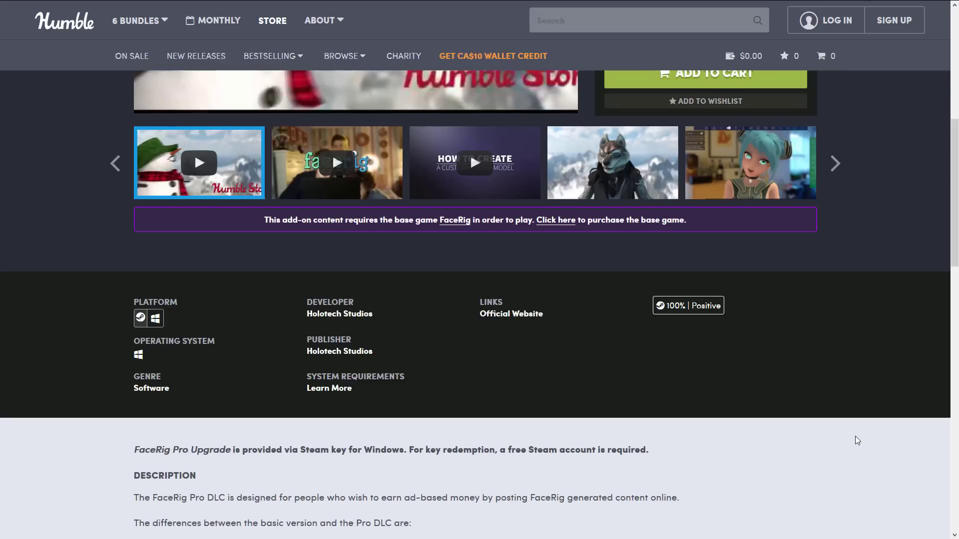
scroll(down, 3)
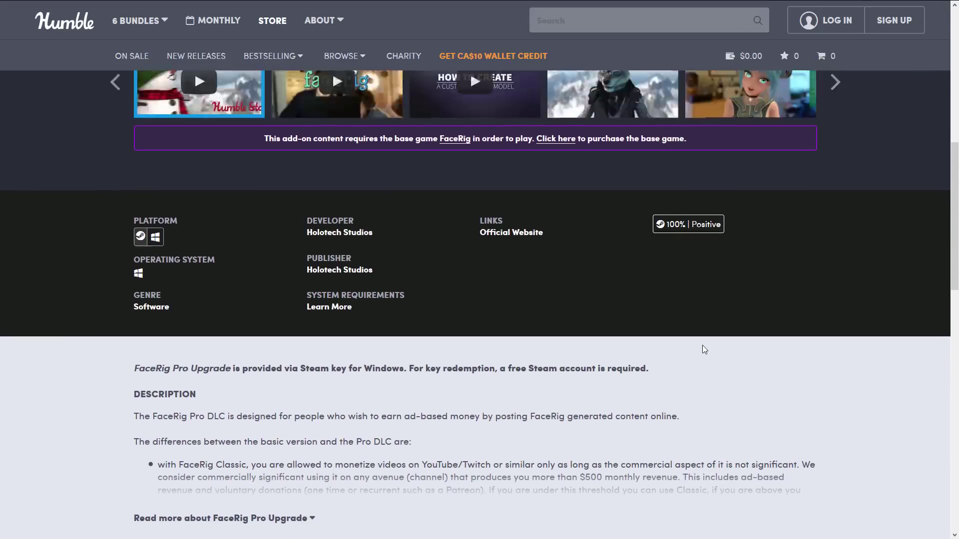
scroll(up, 3)
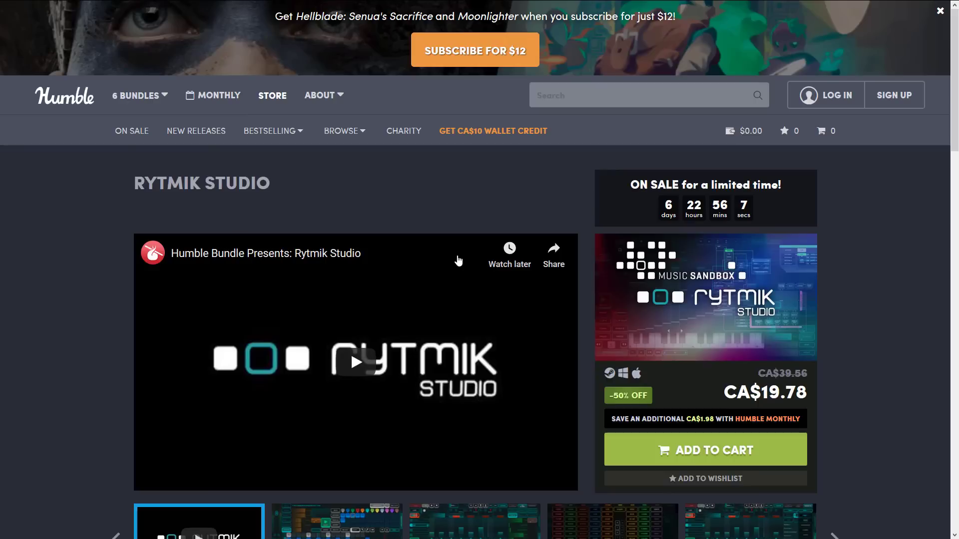
Scroll Rytmik Studio's page and expand its full feature description with 'Read more'.
scroll(down, 3)
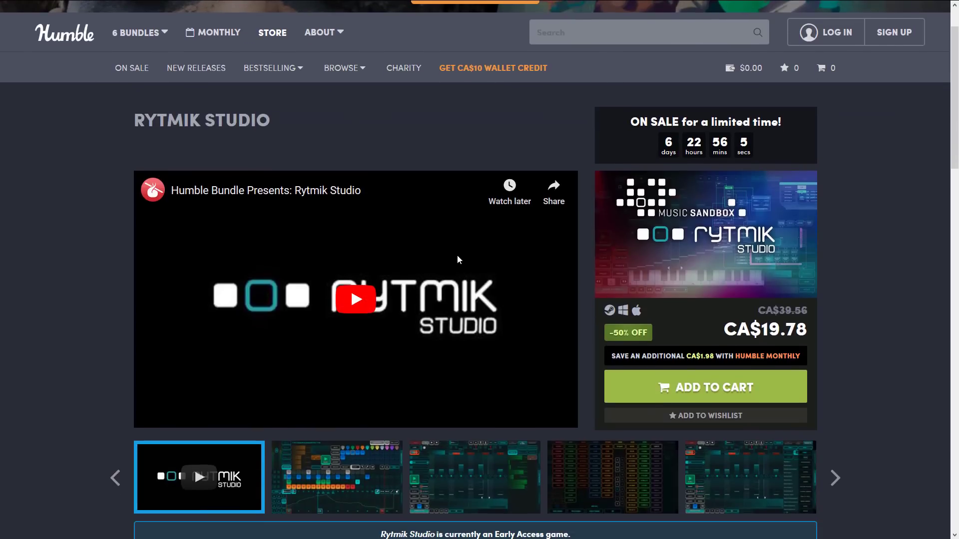
mouse_move(458, 259)
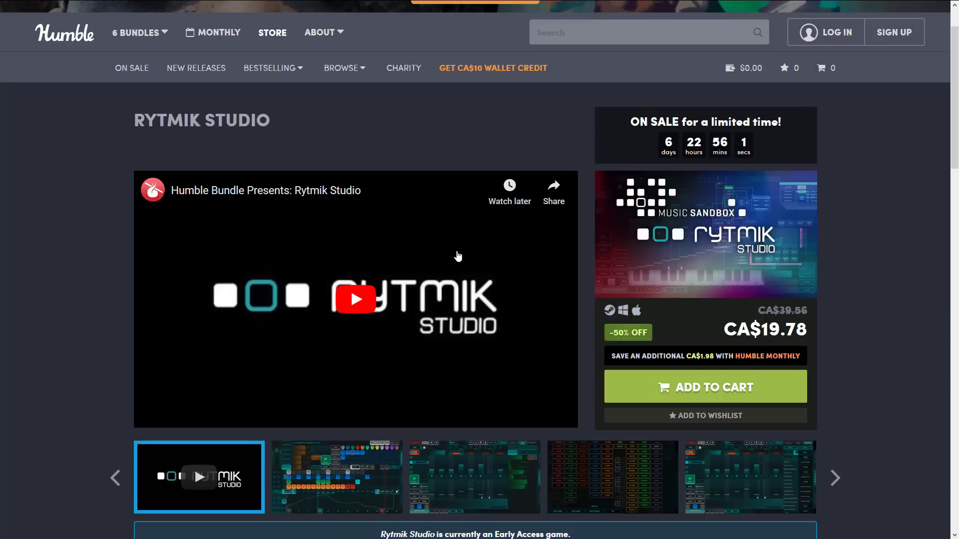
scroll(down, 3)
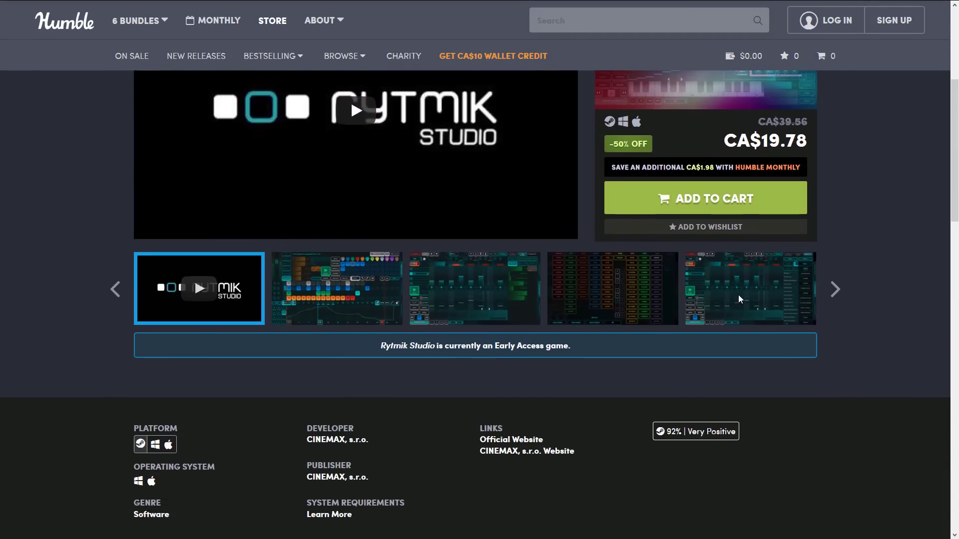
mouse_move(836, 292)
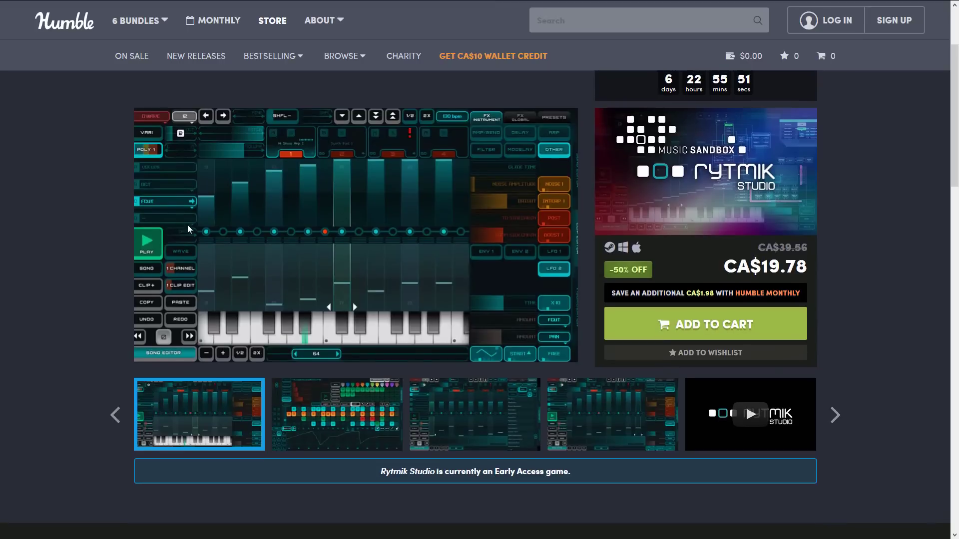
scroll(down, 3)
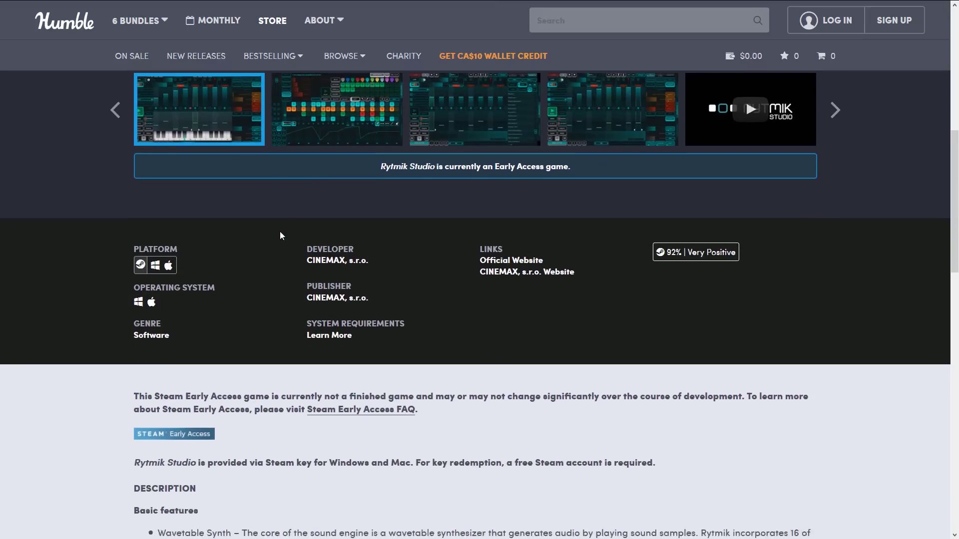
scroll(down, 3)
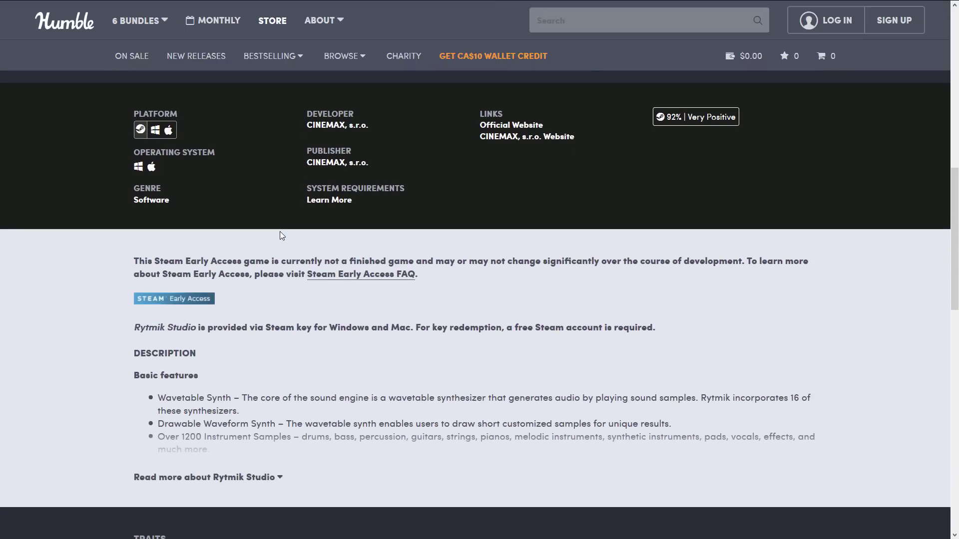
scroll(down, 3)
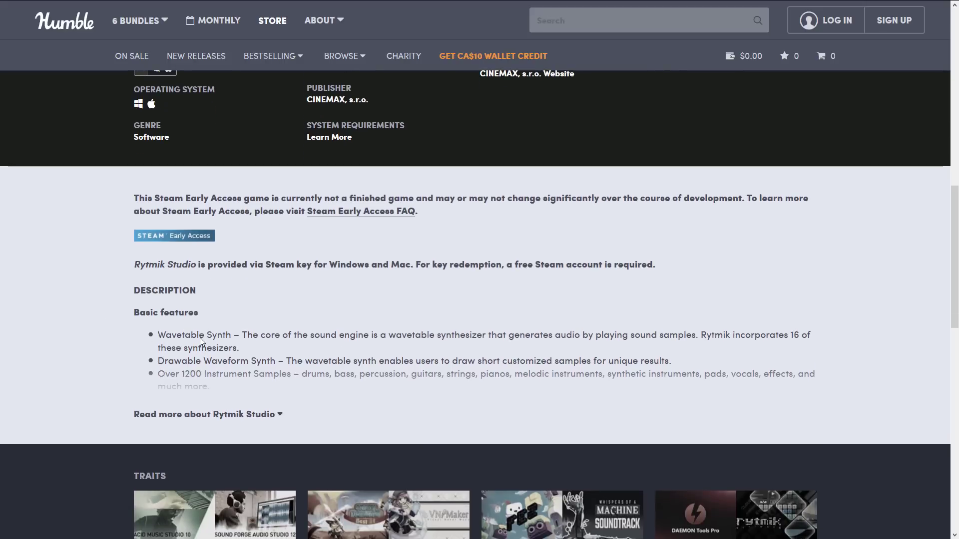
click(208, 414)
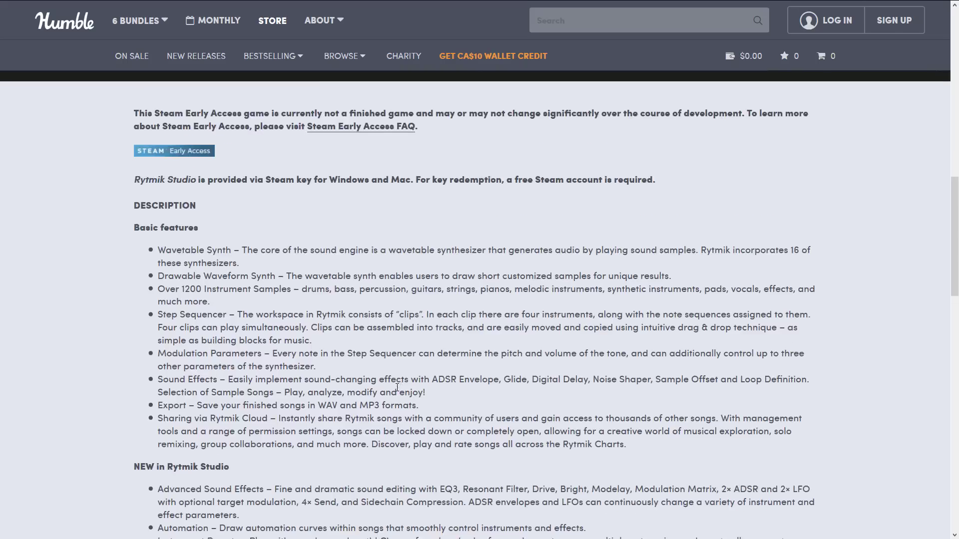
scroll(down, 3)
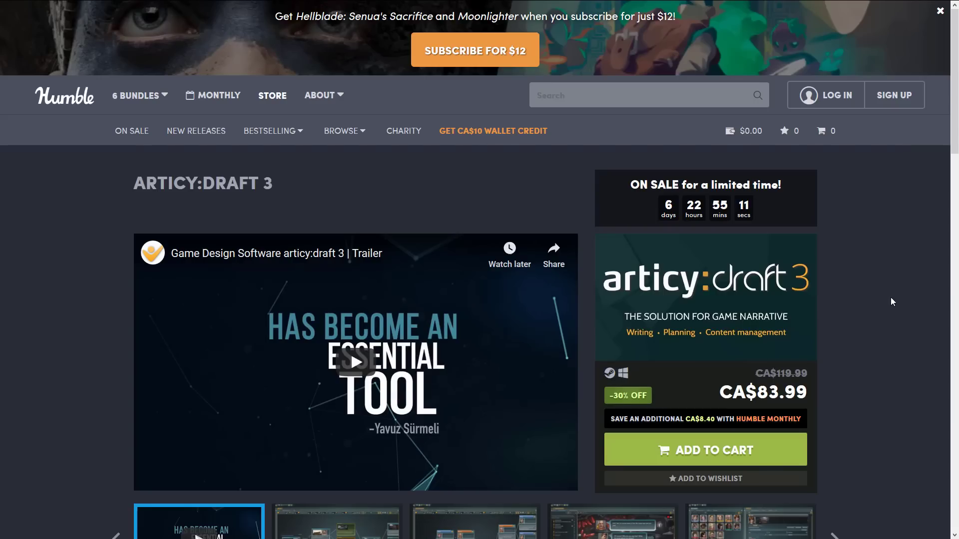
Scroll through articy:draft 3's screenshots and product details.
scroll(down, 3)
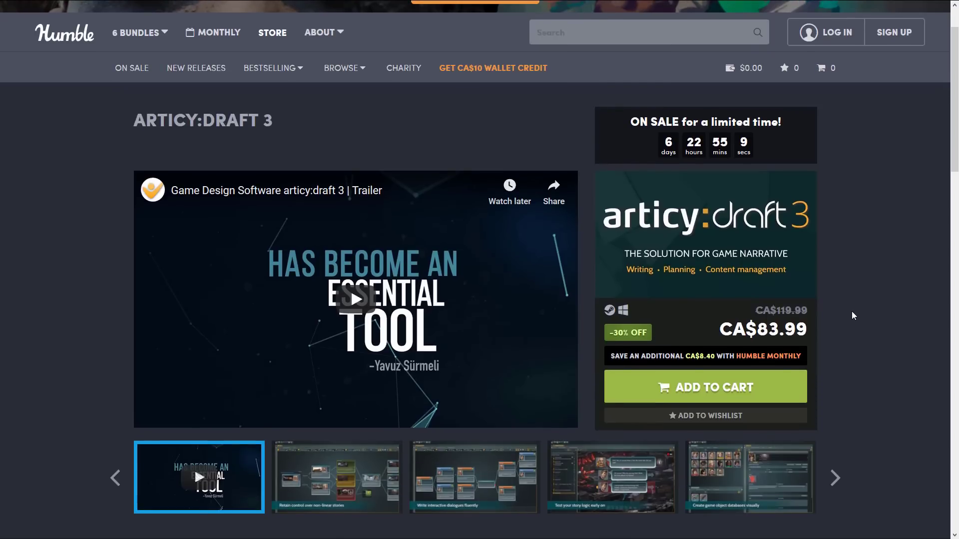
scroll(down, 3)
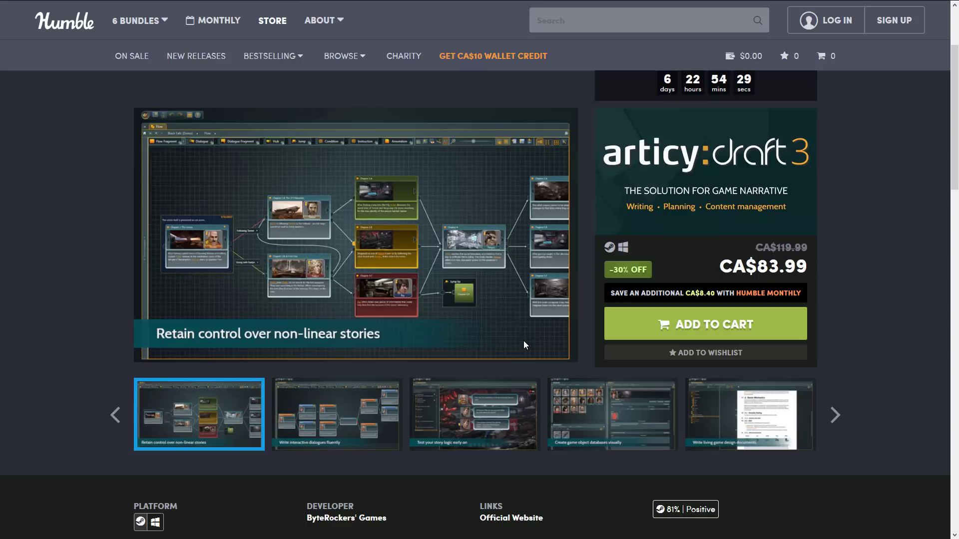
mouse_move(320, 237)
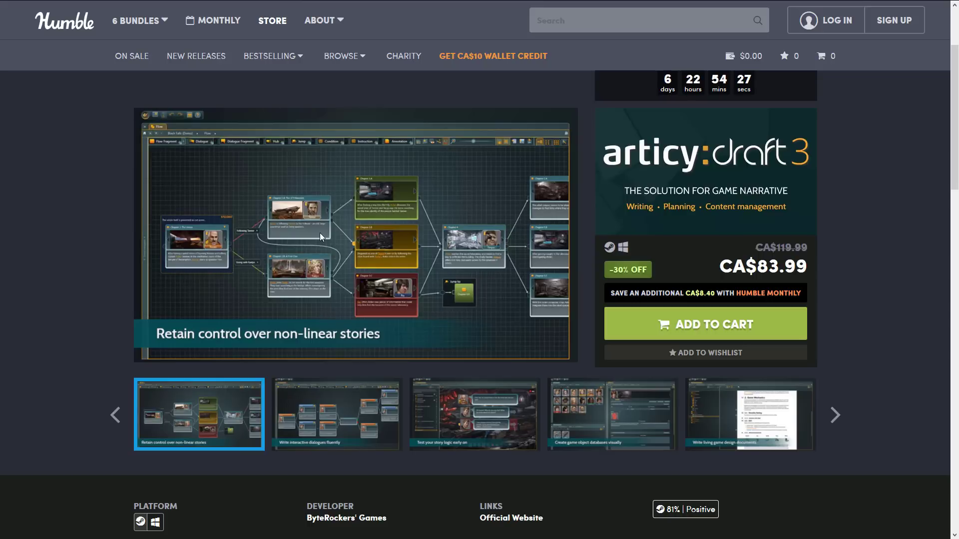
mouse_move(572, 241)
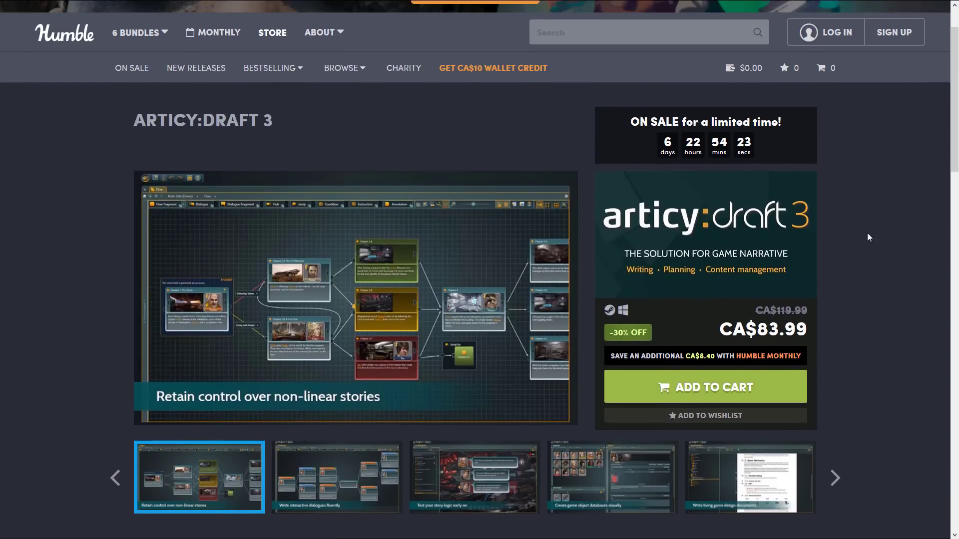
scroll(down, 3)
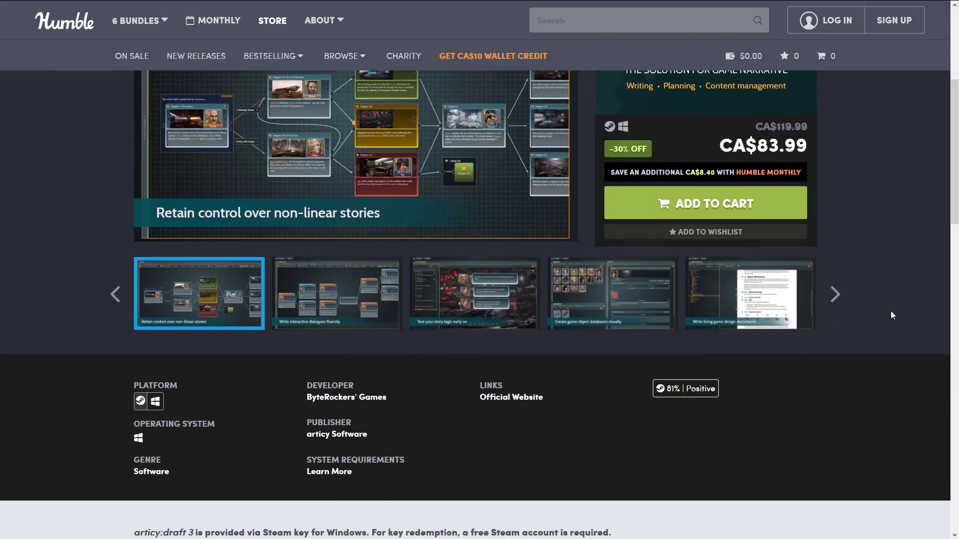
scroll(down, 3)
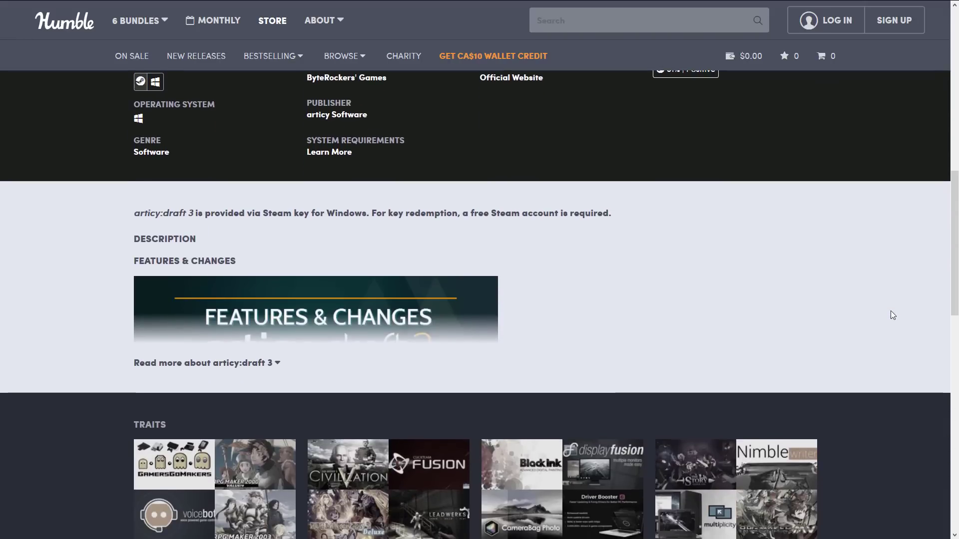
scroll(up, 3)
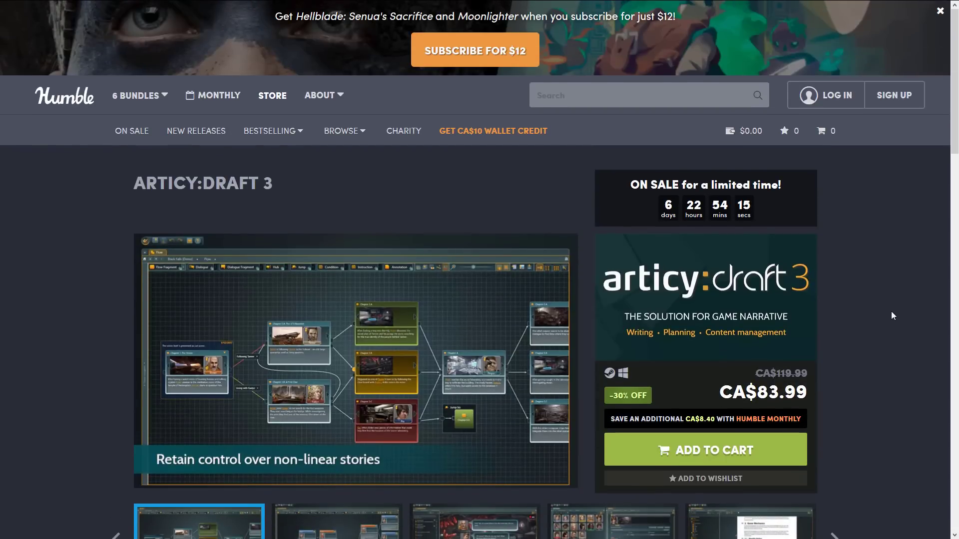
scroll(down, 3)
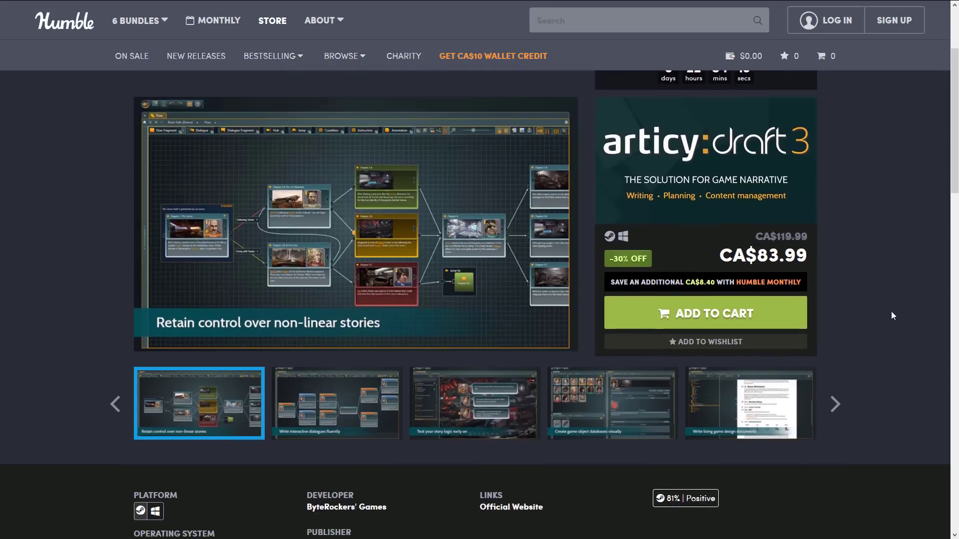
scroll(down, 3)
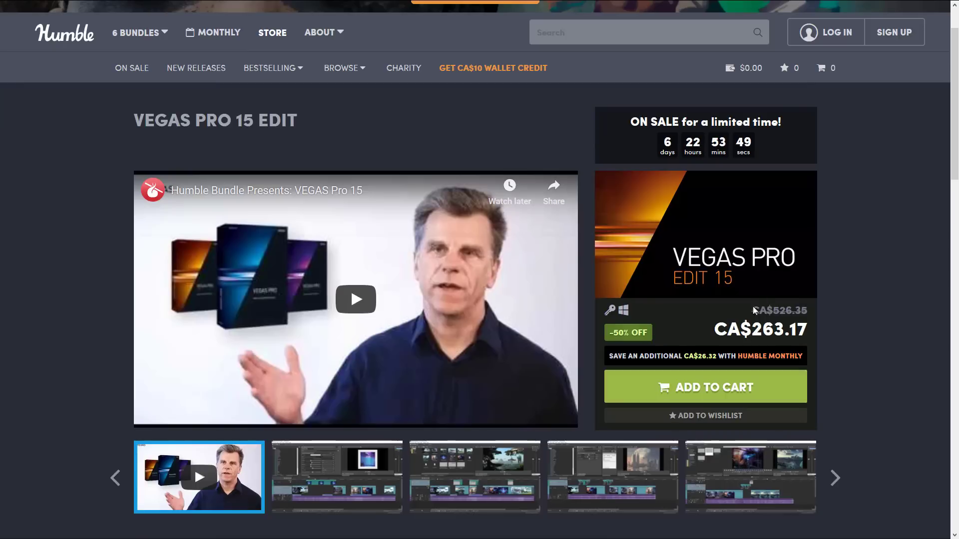
mouse_move(760, 333)
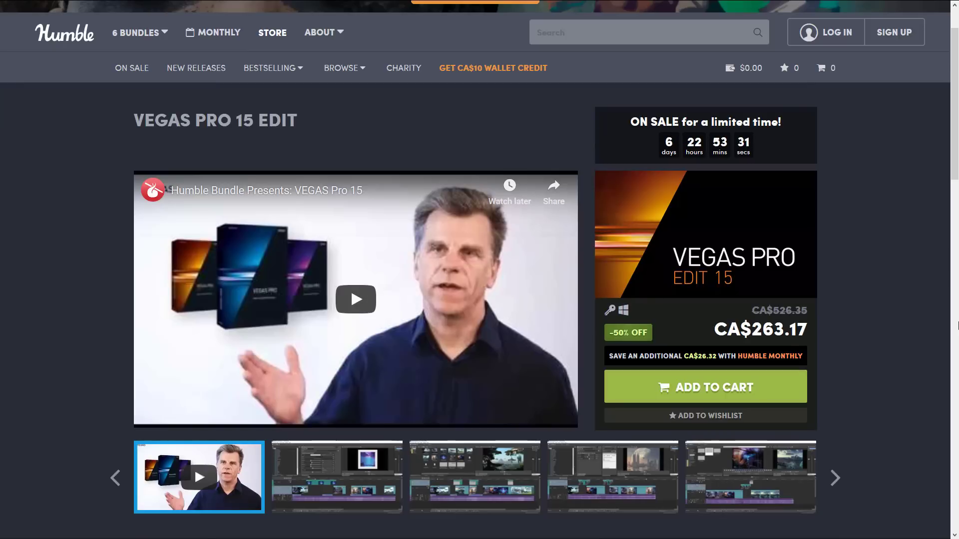
mouse_move(705, 297)
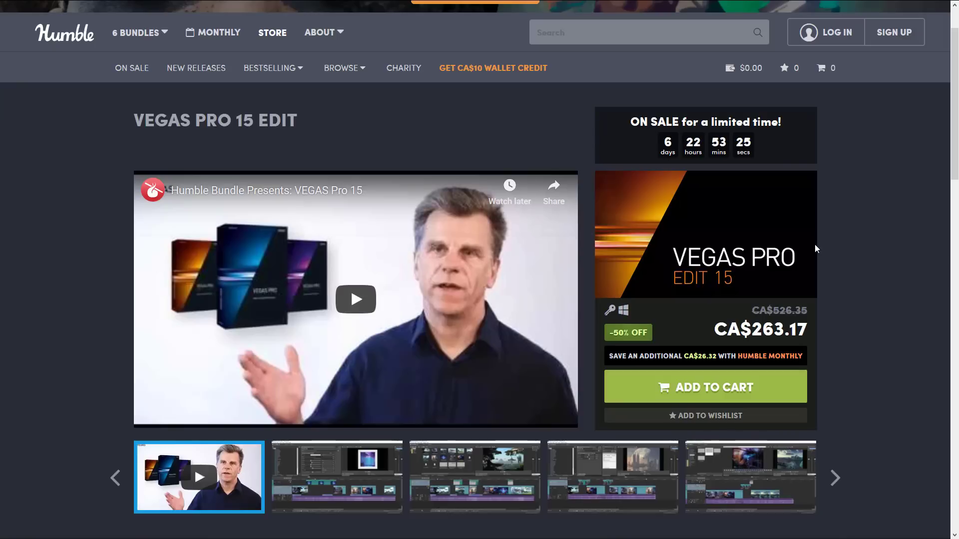
mouse_move(774, 240)
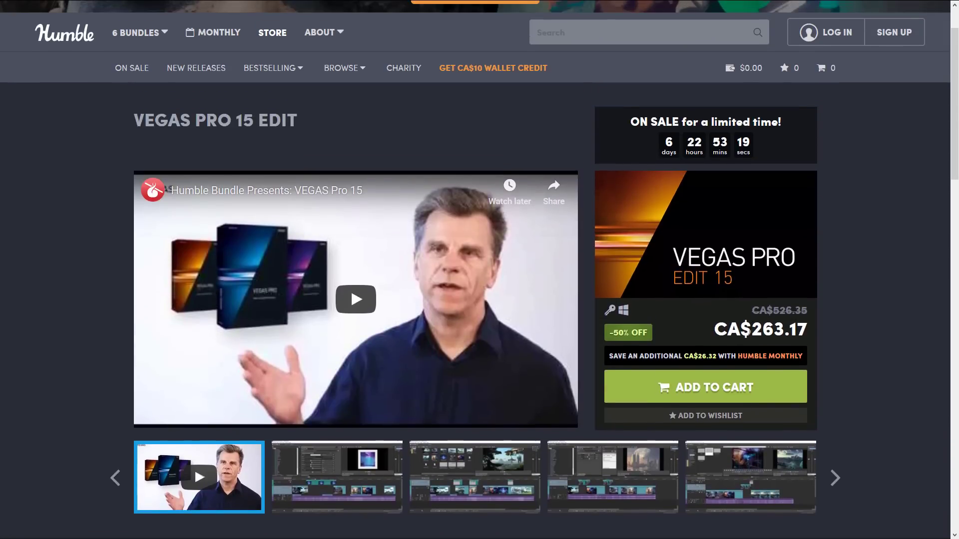
mouse_move(685, 300)
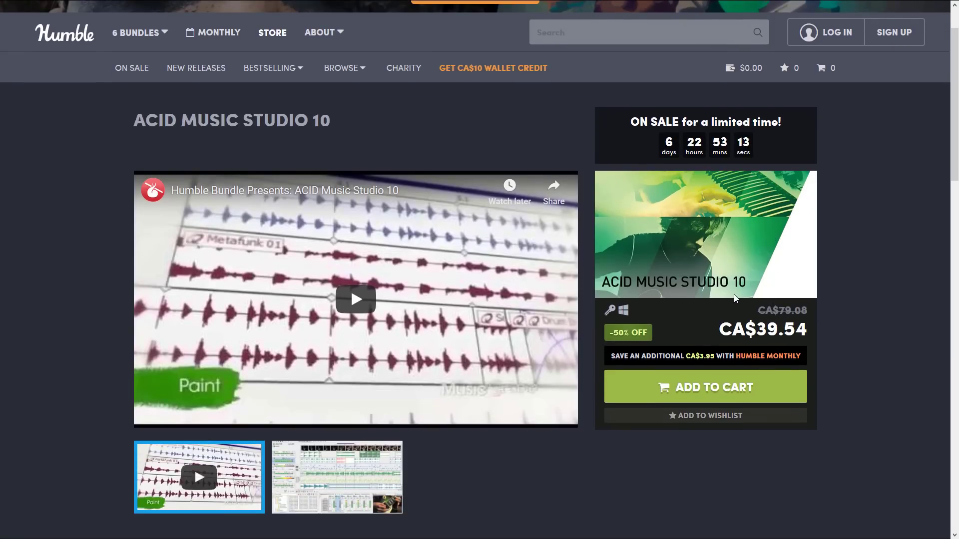
mouse_move(363, 271)
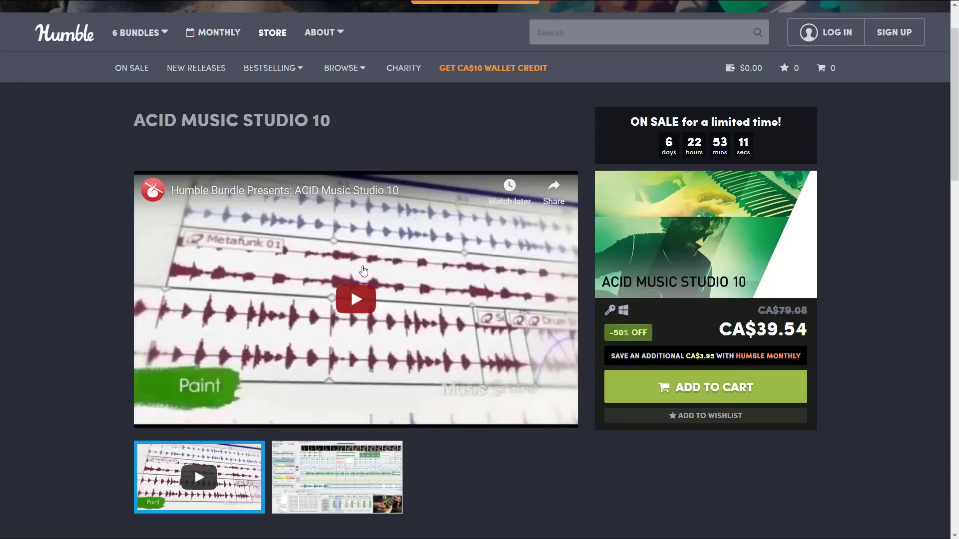
Scroll ACID Music Studio 10's details: Windows serial key and MAGIX developer.
scroll(down, 3)
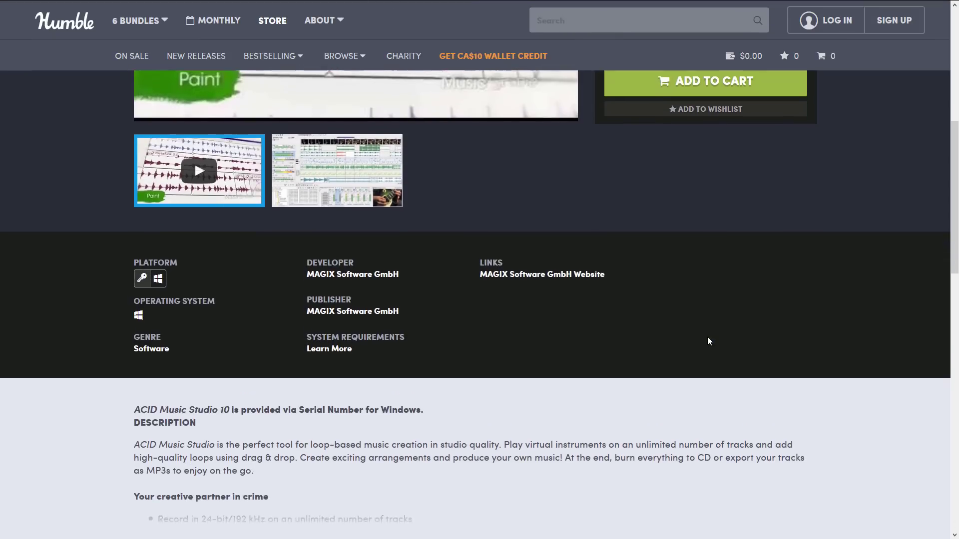
scroll(down, 3)
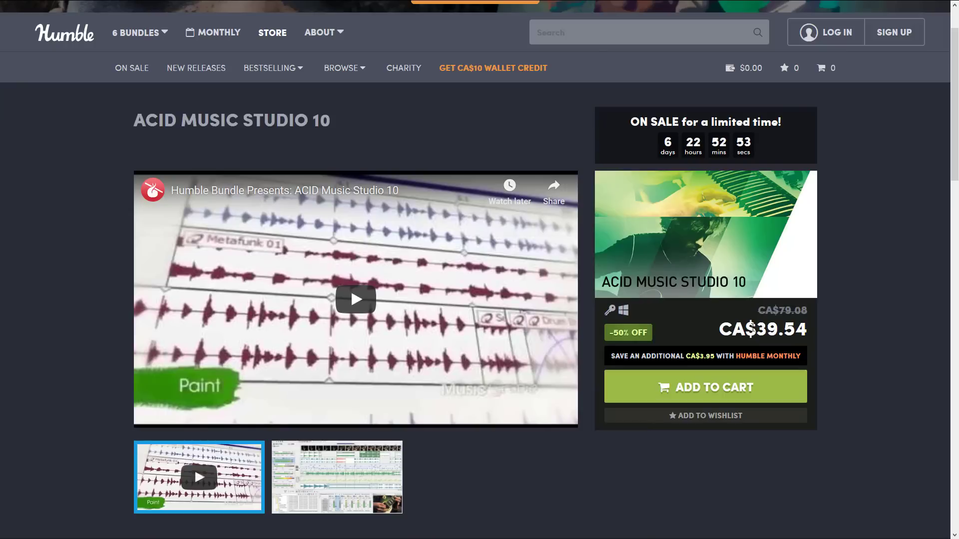
mouse_move(800, 288)
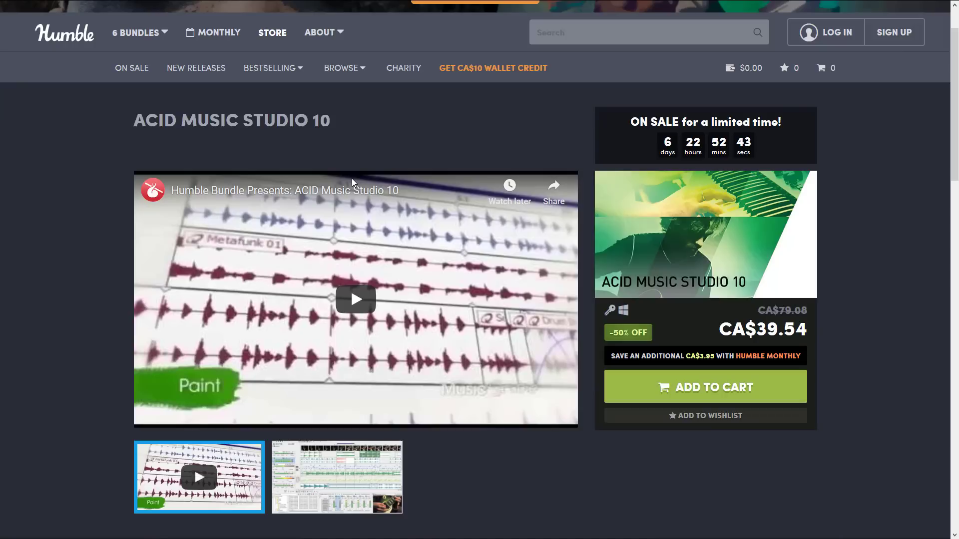
mouse_move(488, 240)
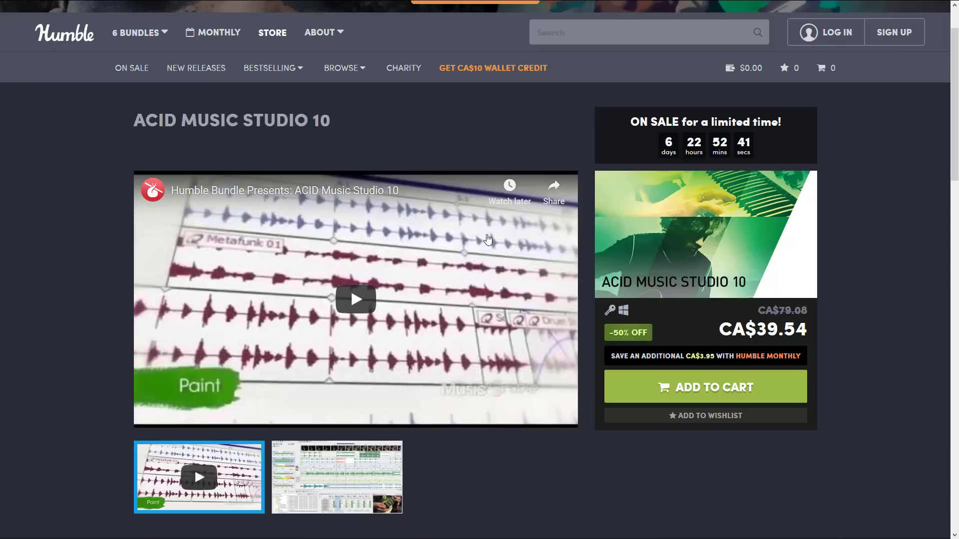
mouse_move(703, 331)
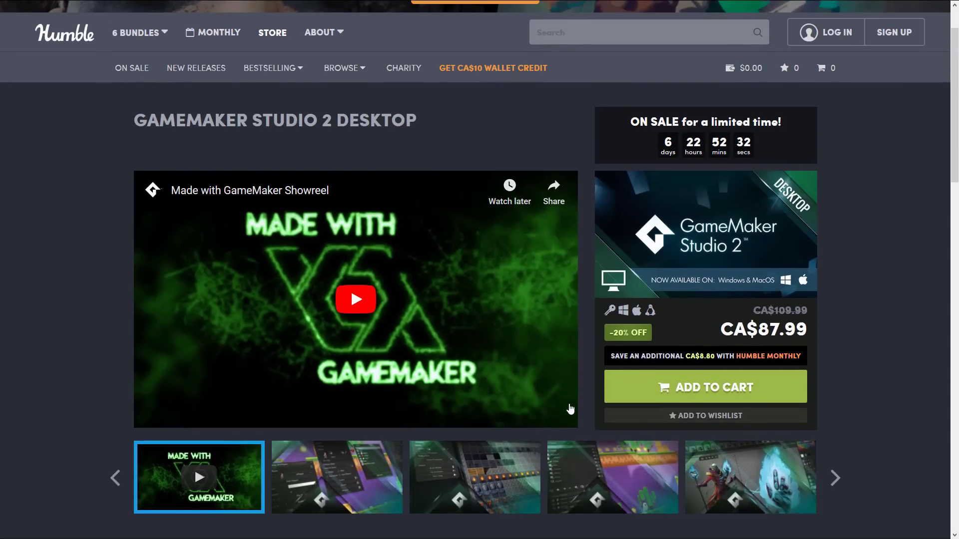
Scroll GameMaker Studio 2 Desktop's page: CA$87.99, YoYo Games, 75% Mostly Positive.
scroll(down, 3)
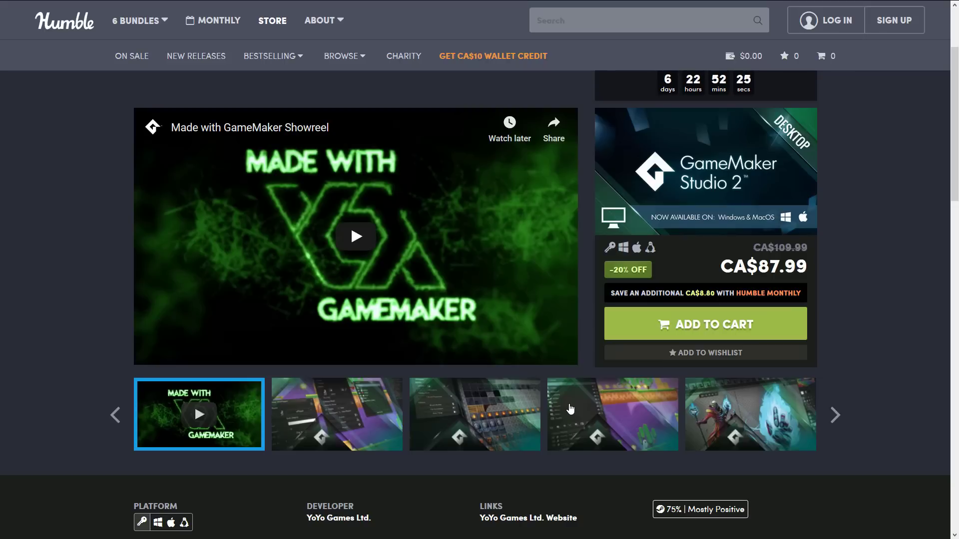
mouse_move(559, 457)
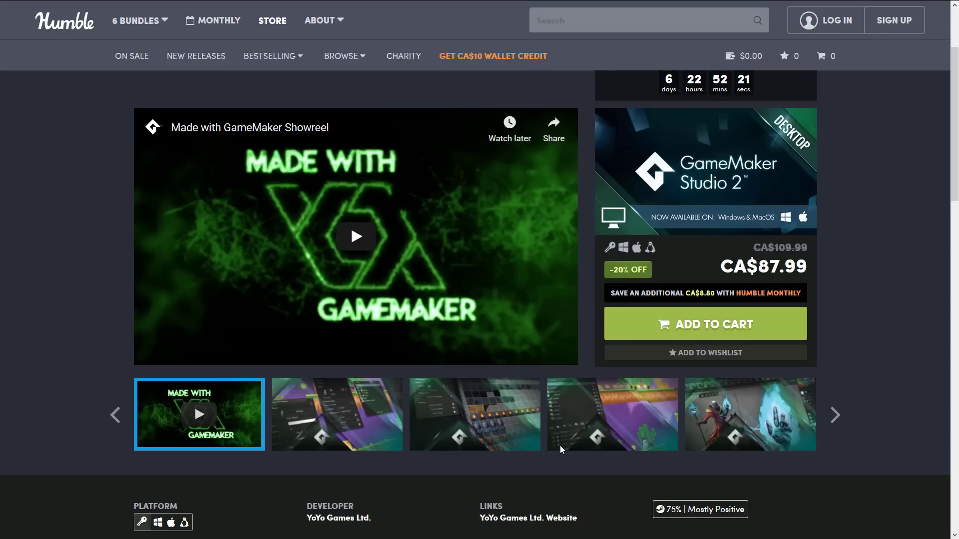
scroll(down, 3)
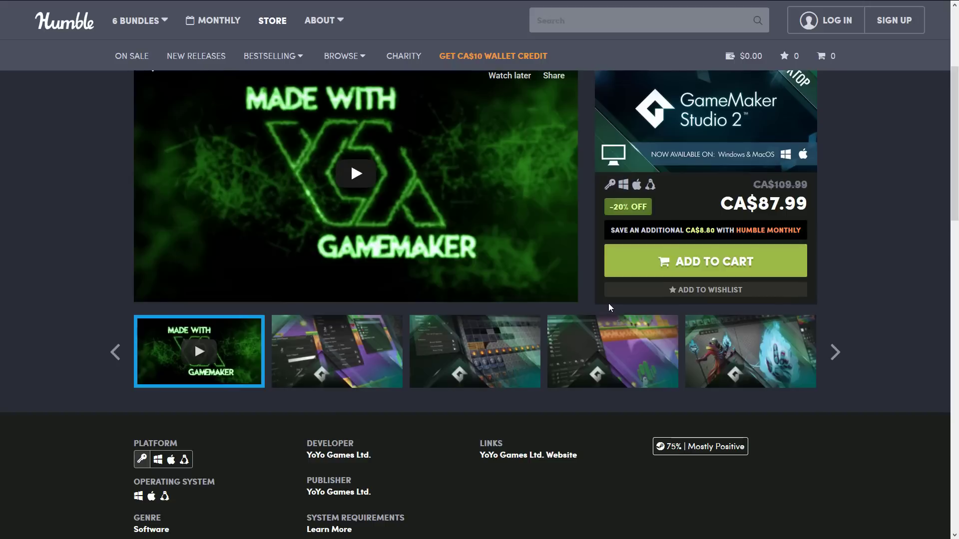
scroll(up, 3)
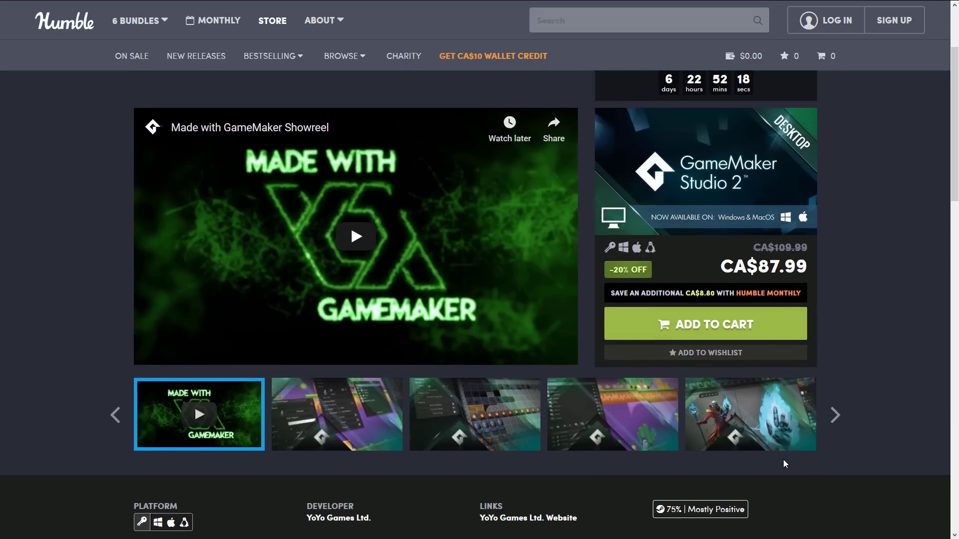
scroll(down, 3)
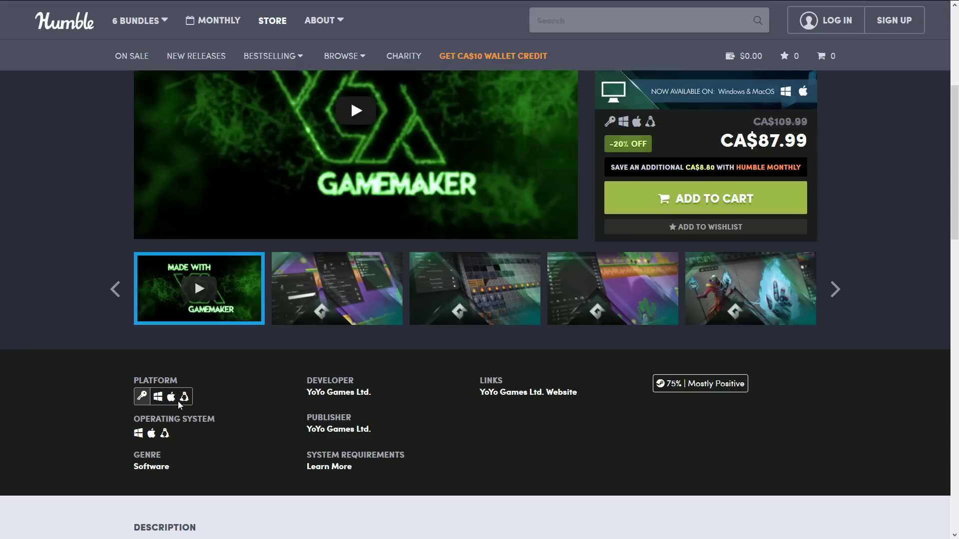
scroll(down, 3)
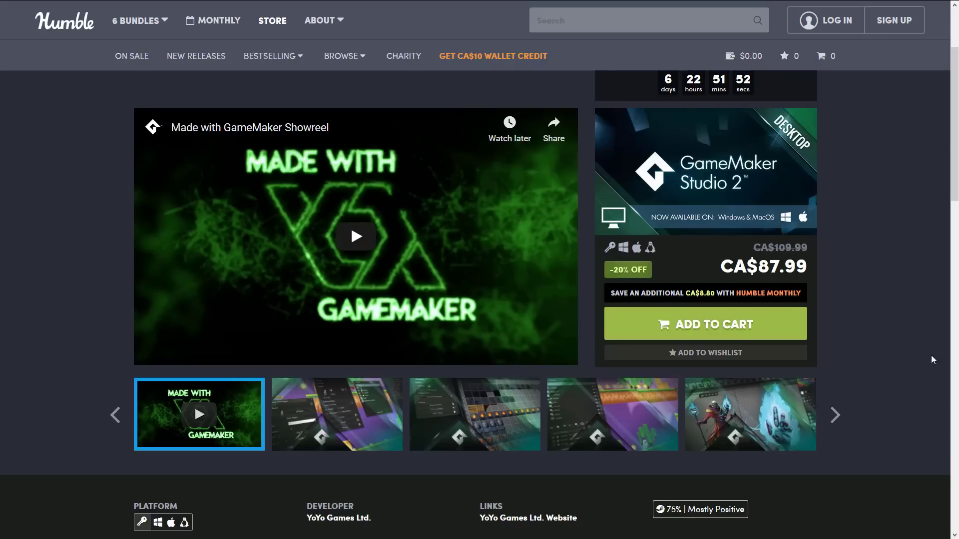
mouse_move(818, 304)
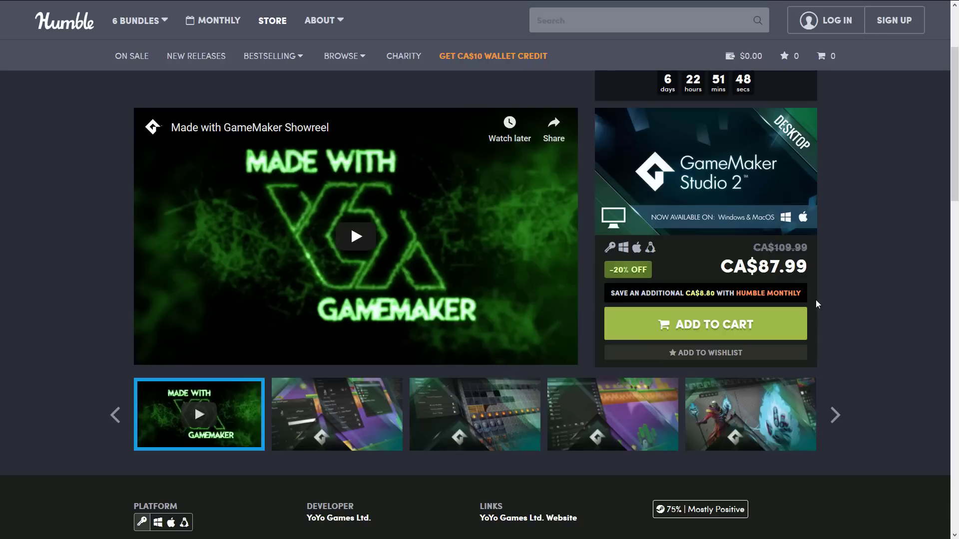
mouse_move(627, 270)
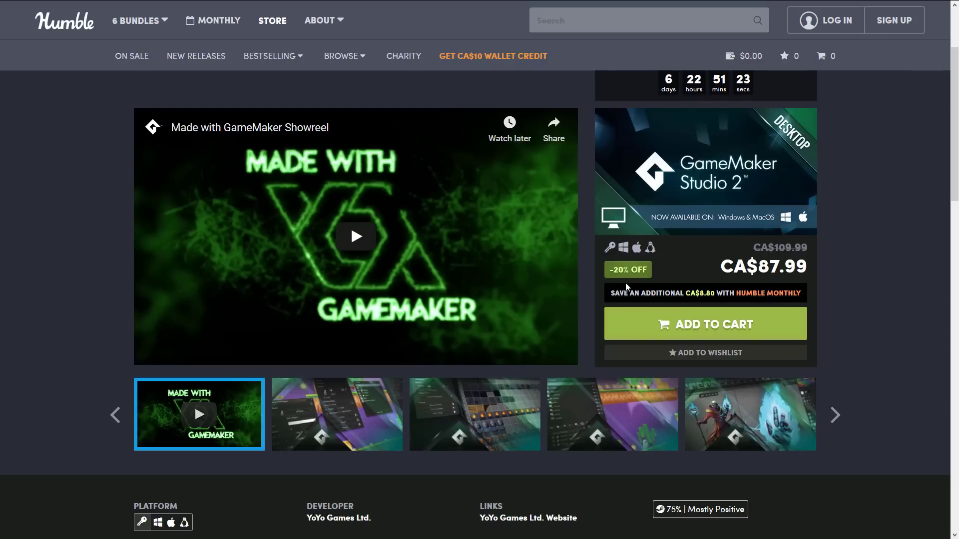
mouse_move(846, 272)
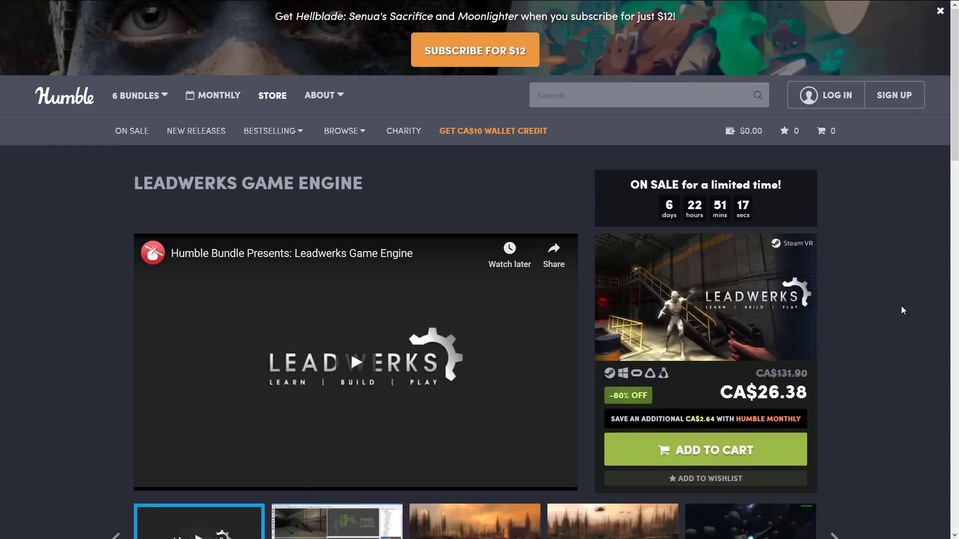
scroll(down, 3)
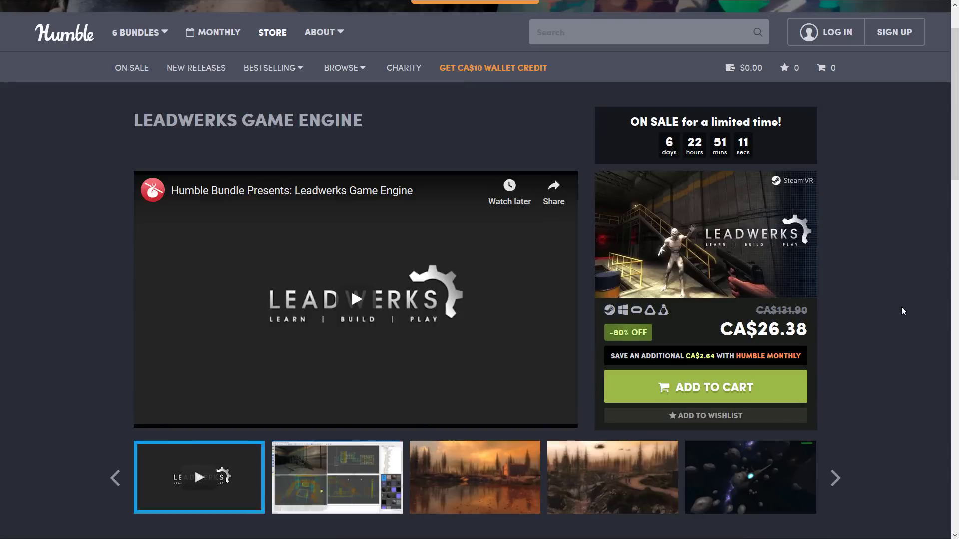
scroll(down, 3)
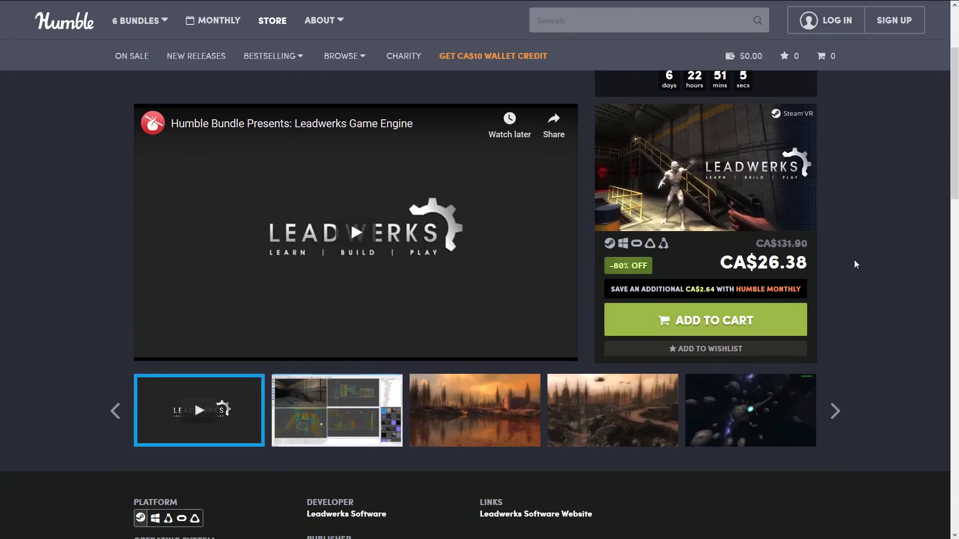
scroll(down, 3)
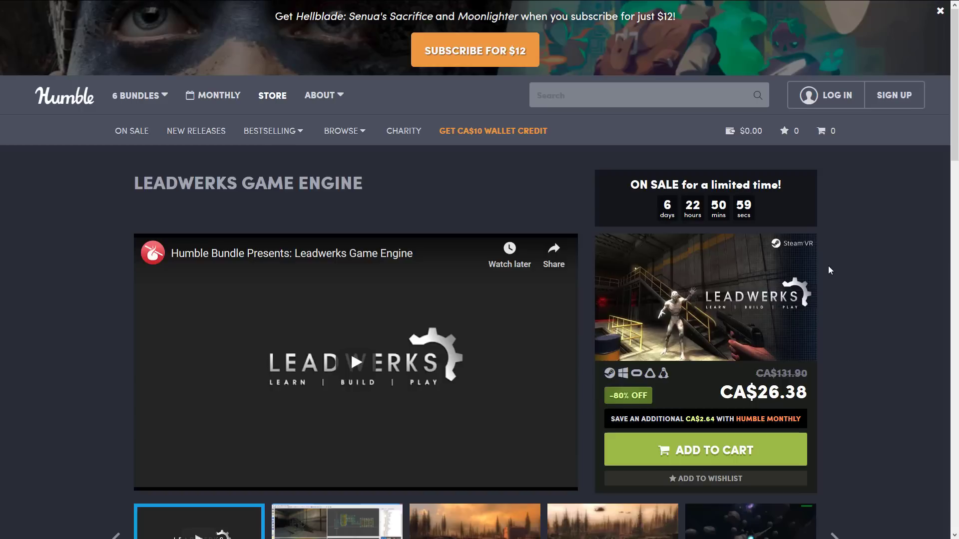
click(940, 10)
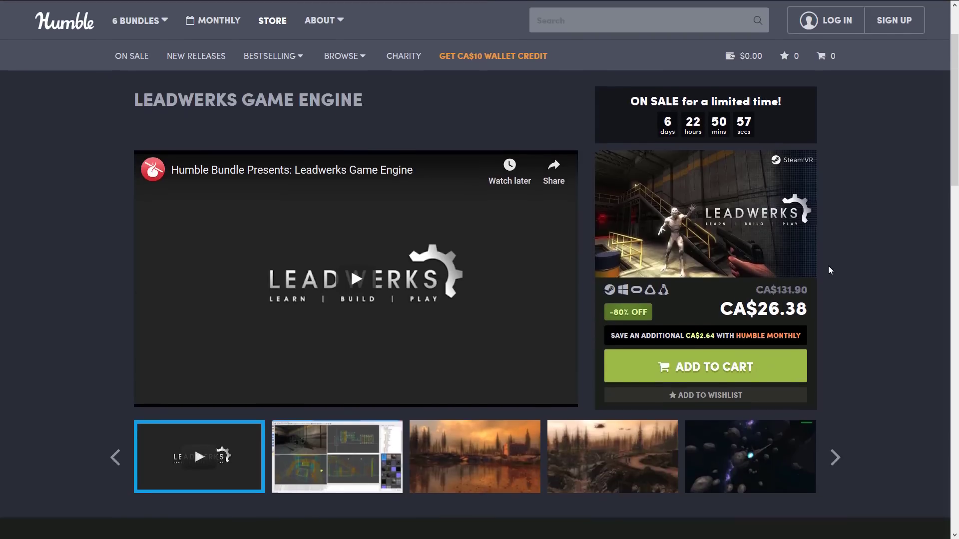
scroll(down, 3)
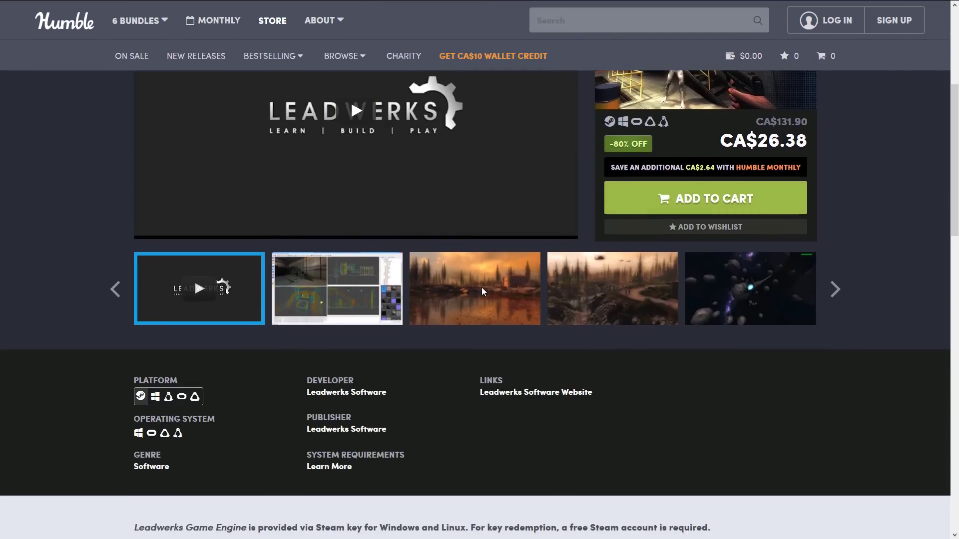
scroll(down, 3)
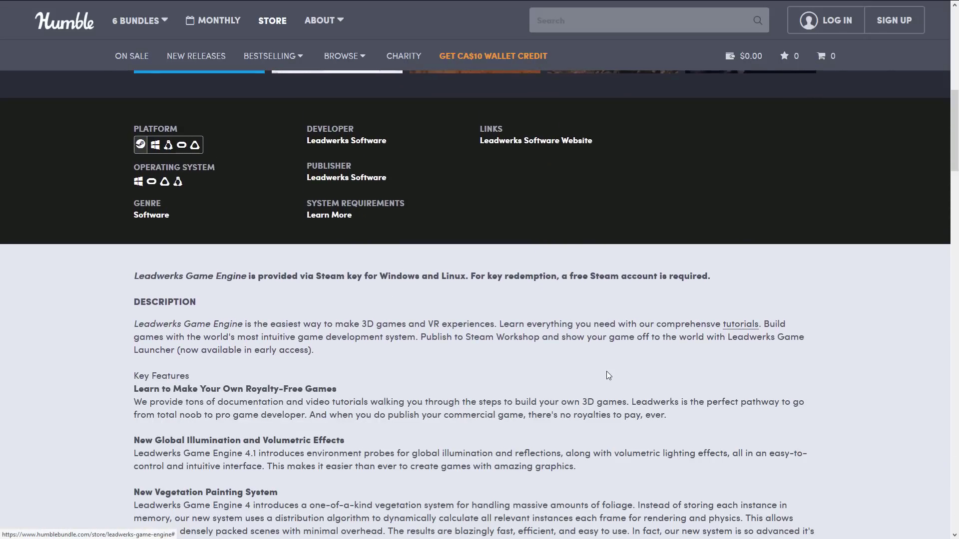
scroll(down, 3)
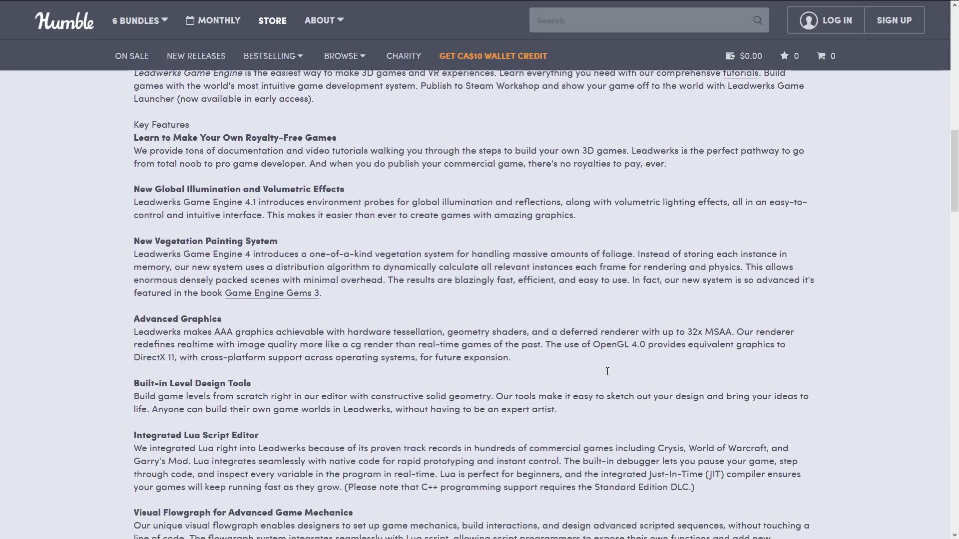
drag(218, 253, 284, 253)
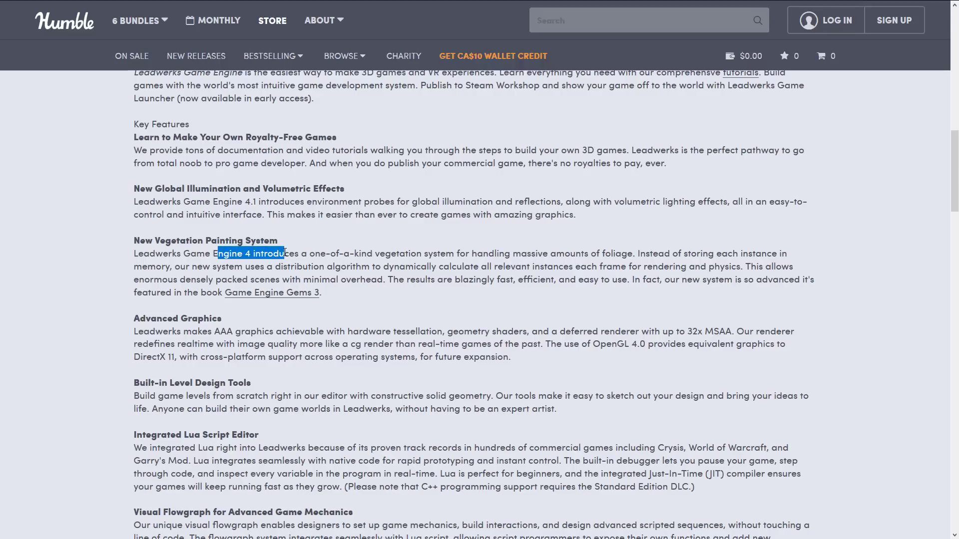
scroll(down, 3)
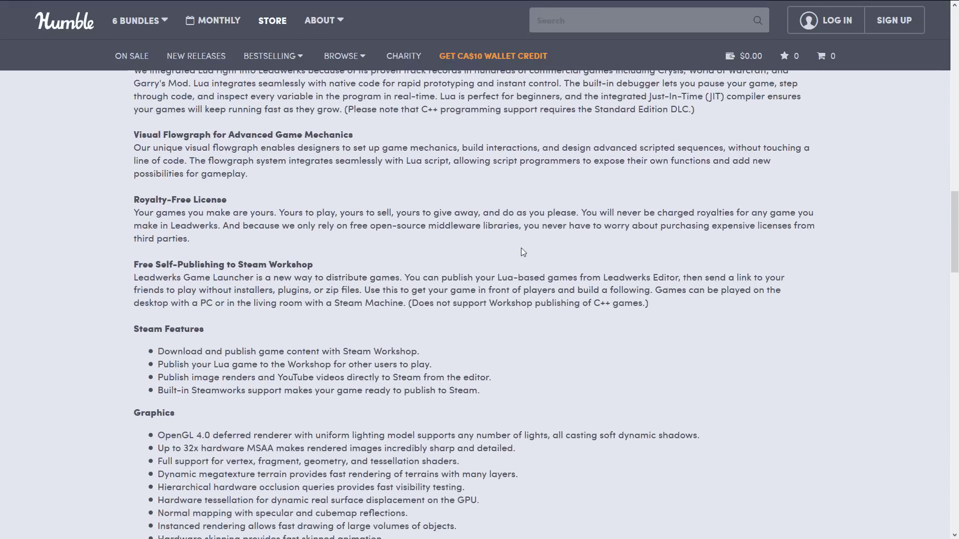
scroll(down, 3)
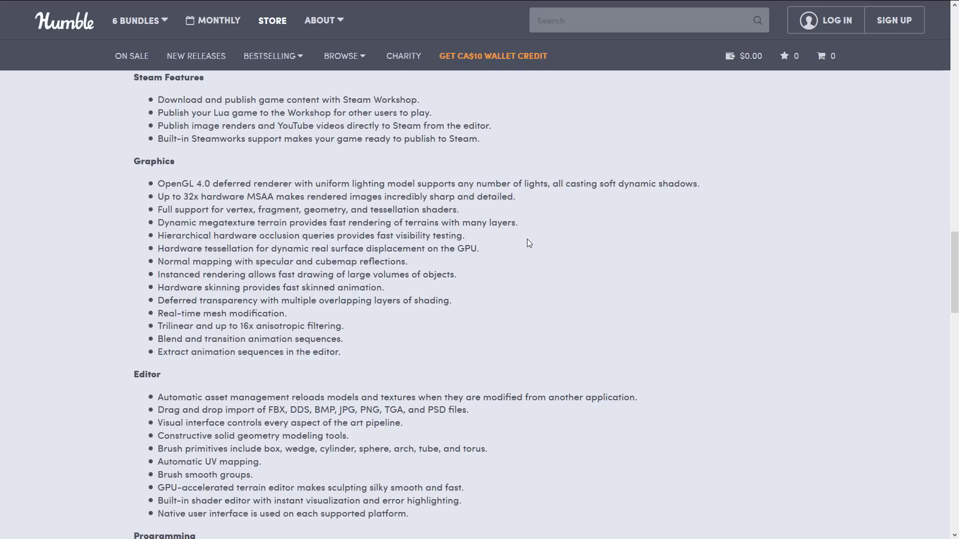
mouse_move(557, 275)
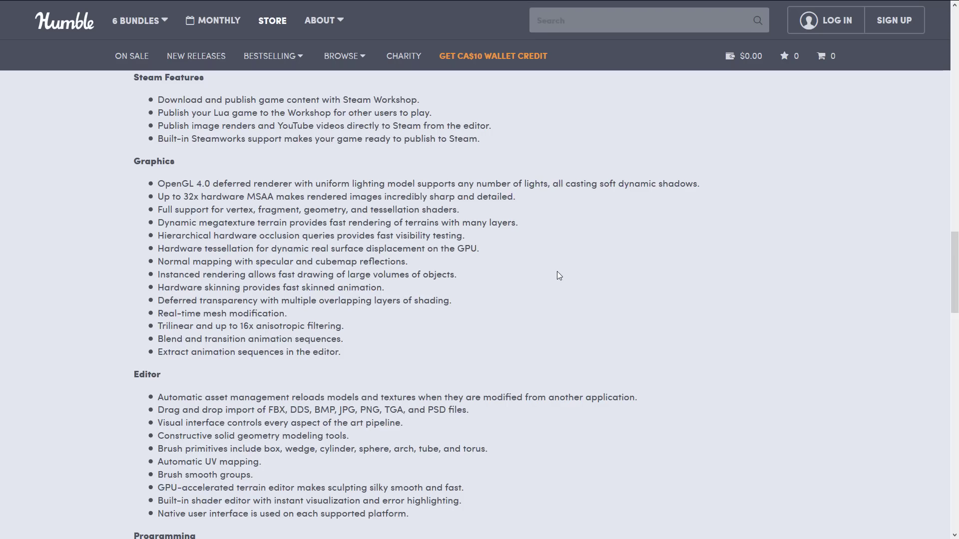
scroll(down, 3)
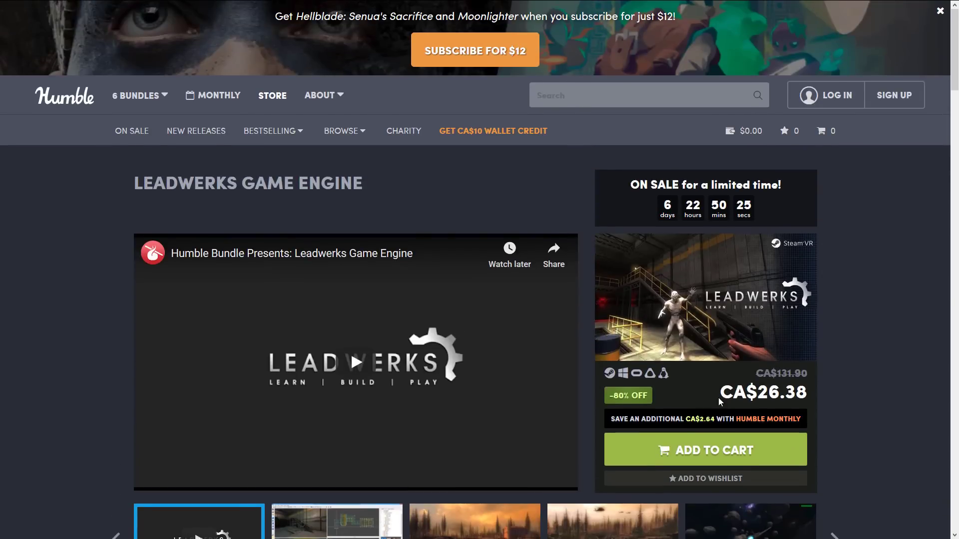
mouse_move(628, 395)
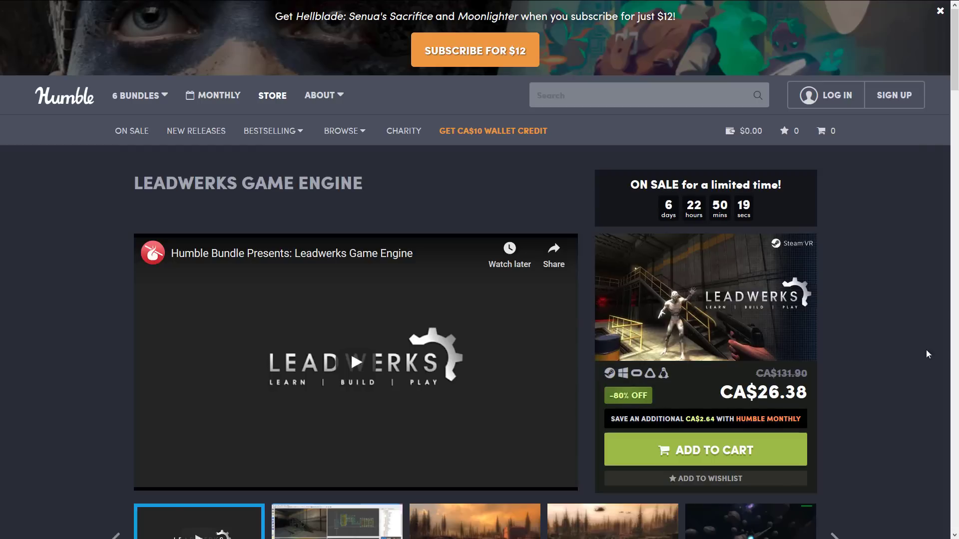
Scroll down the store page while moving on to Silo 2 at CA$85.73, 35% off.
scroll(down, 3)
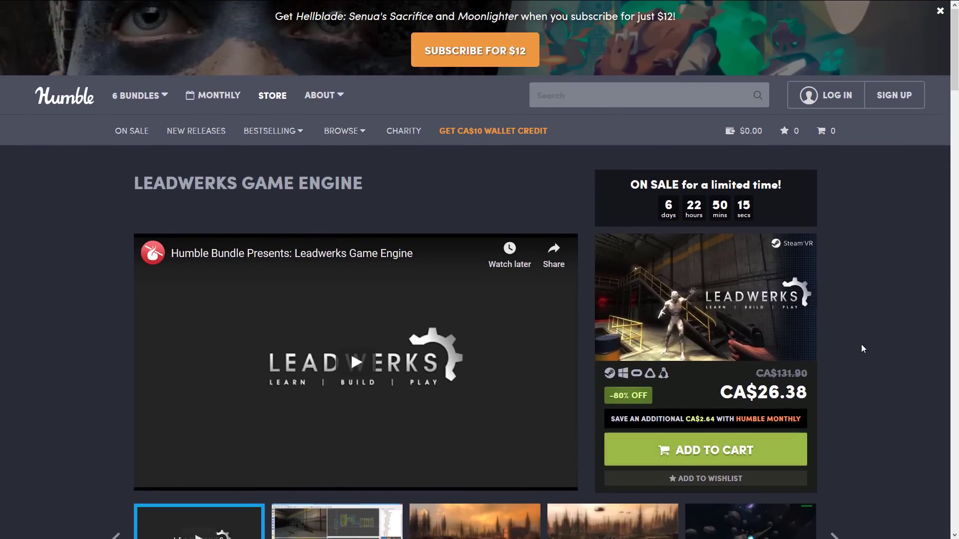
mouse_move(849, 340)
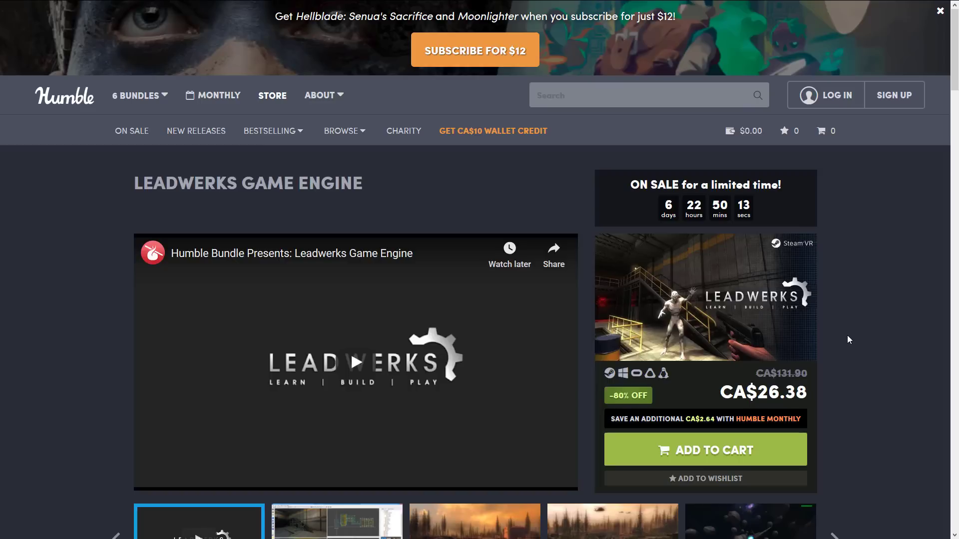
scroll(down, 3)
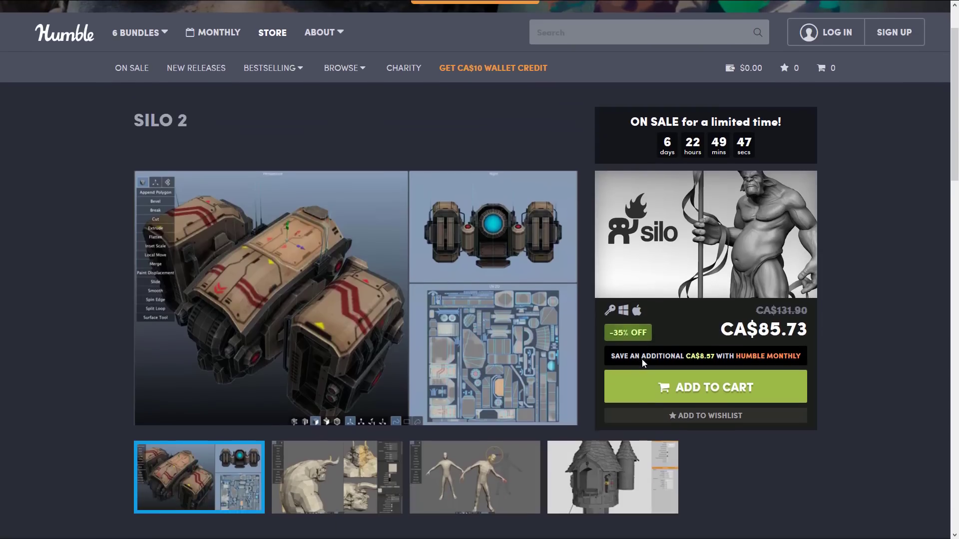
Scroll Silo 2's page for platforms, Nevercenter developer and 75% Mostly Positive rating.
scroll(down, 3)
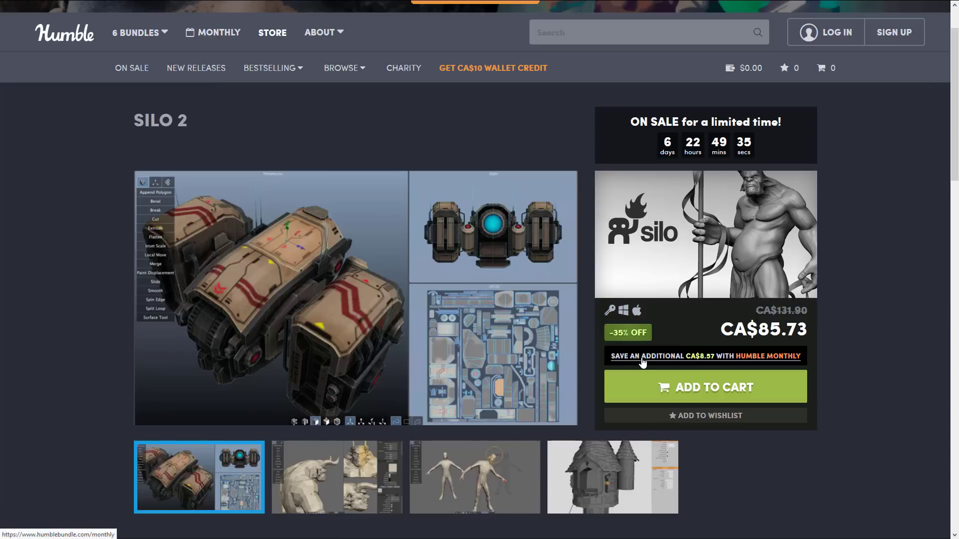
scroll(down, 3)
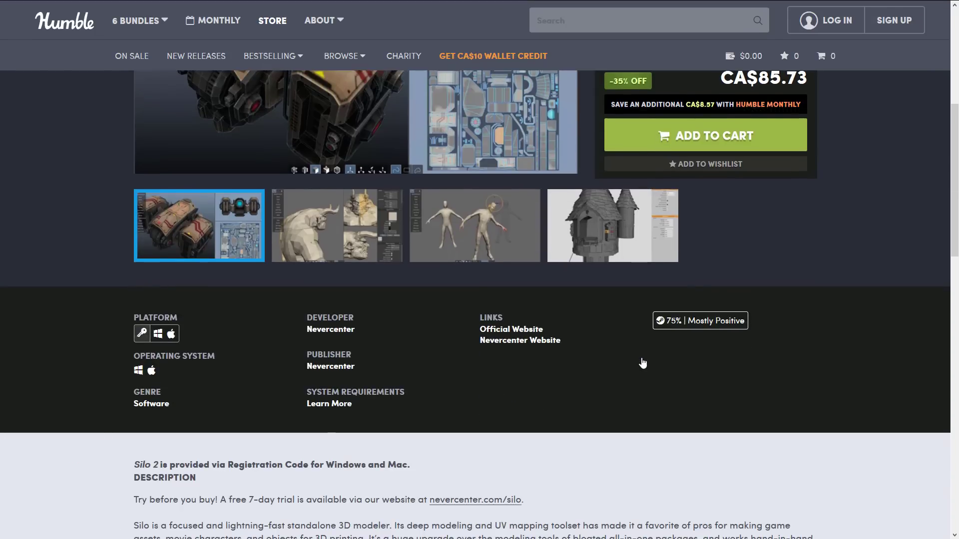
scroll(up, 3)
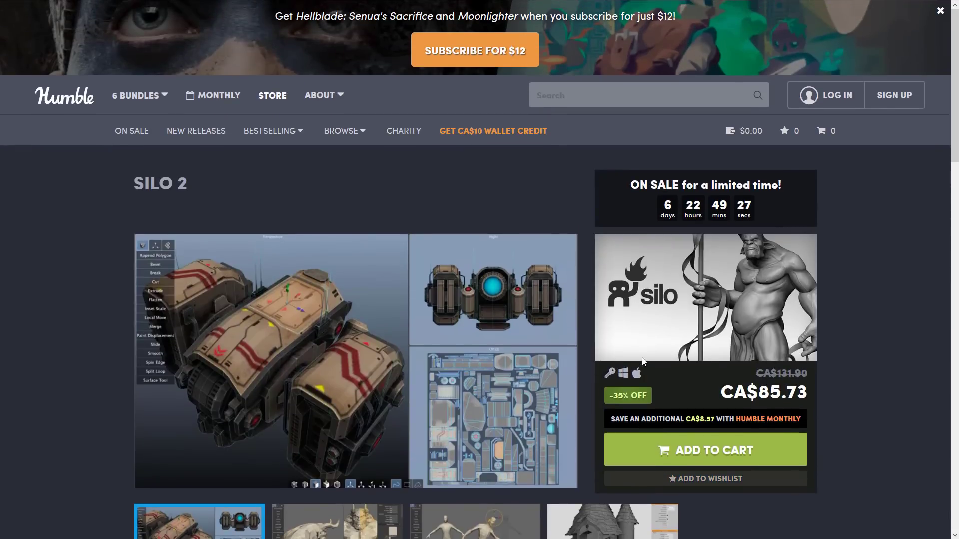
mouse_move(647, 361)
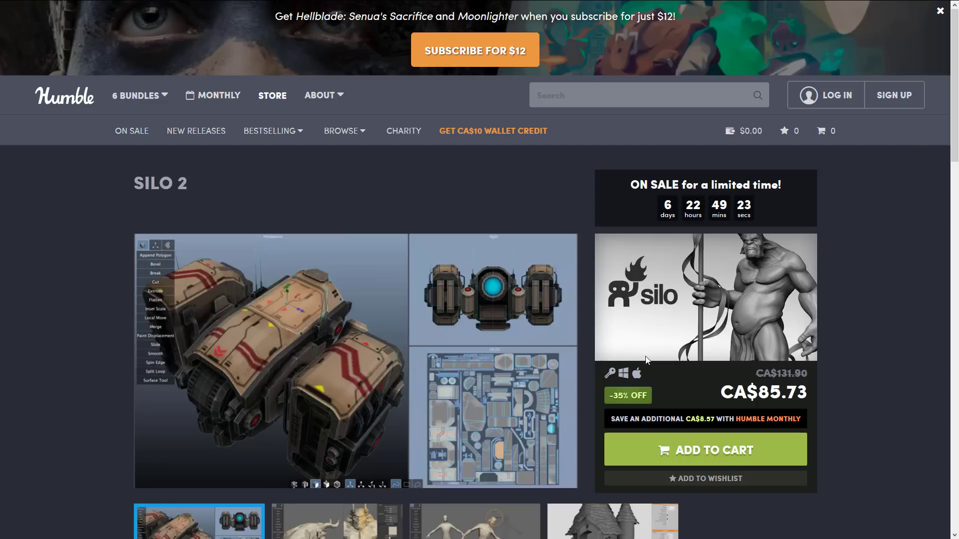
mouse_move(692, 359)
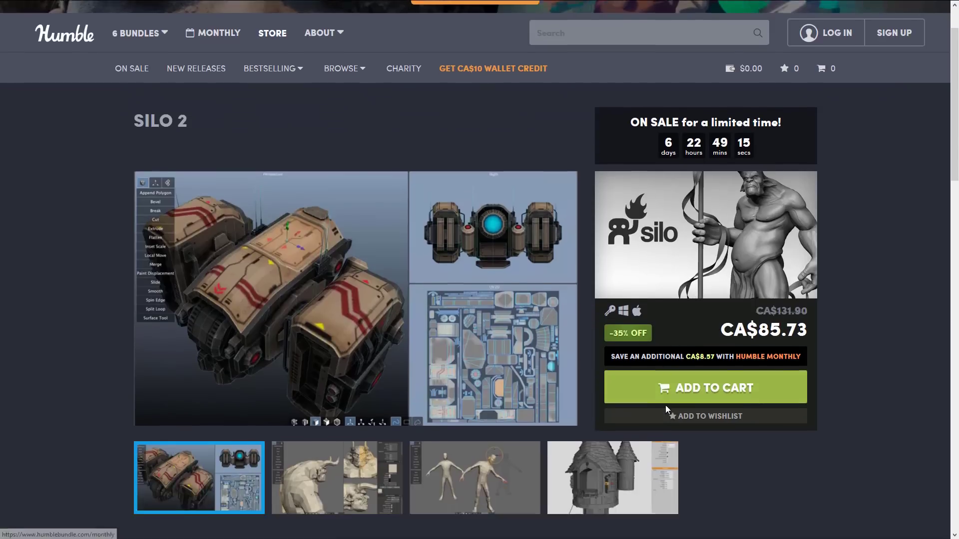
scroll(down, 3)
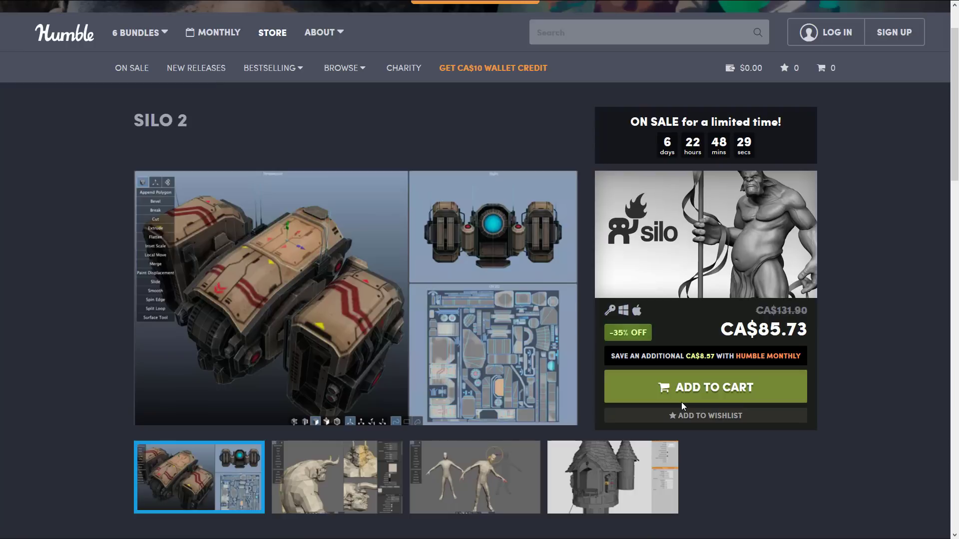
scroll(down, 3)
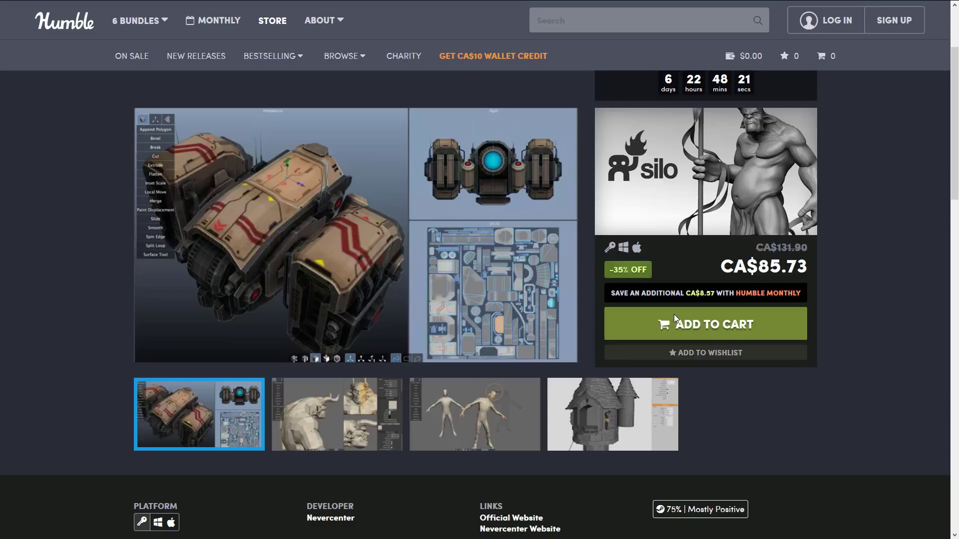
mouse_move(831, 403)
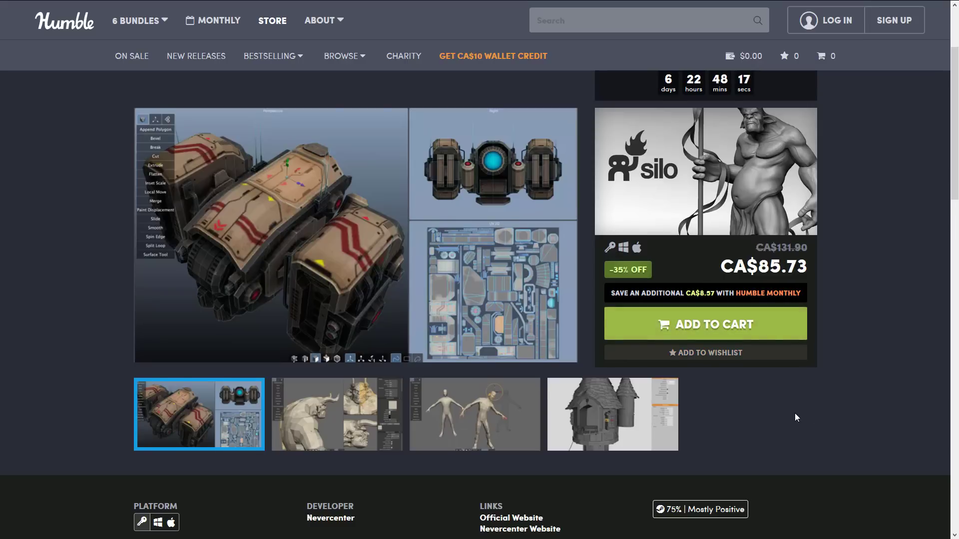
scroll(down, 3)
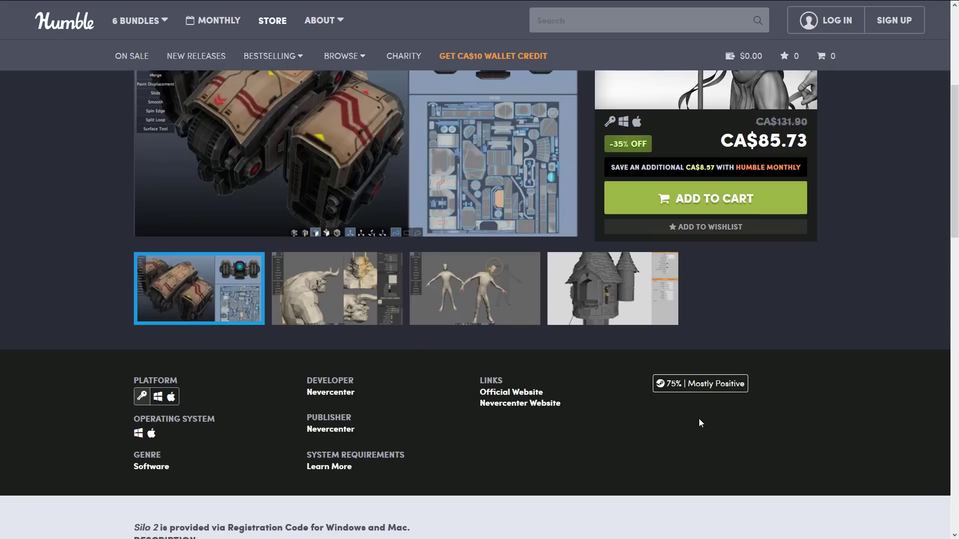
mouse_move(855, 427)
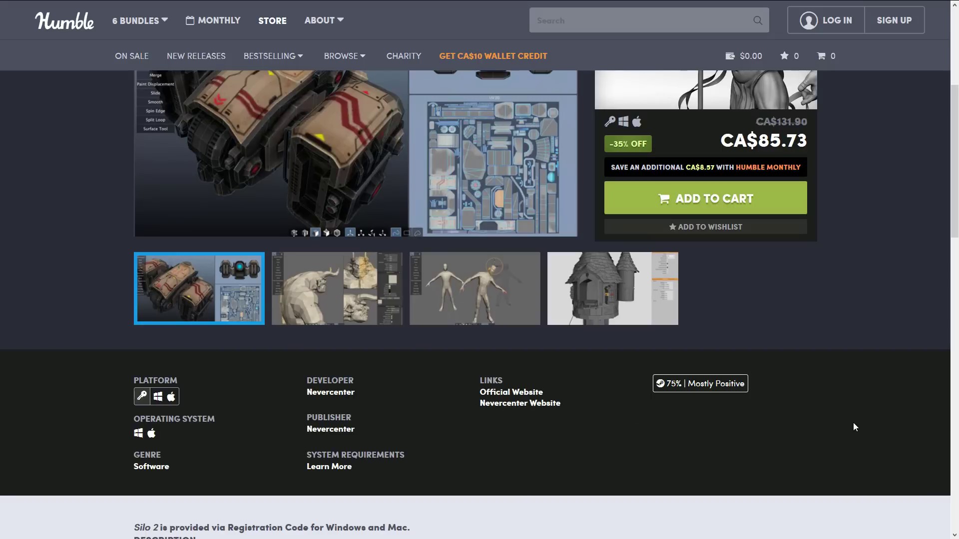
scroll(down, 3)
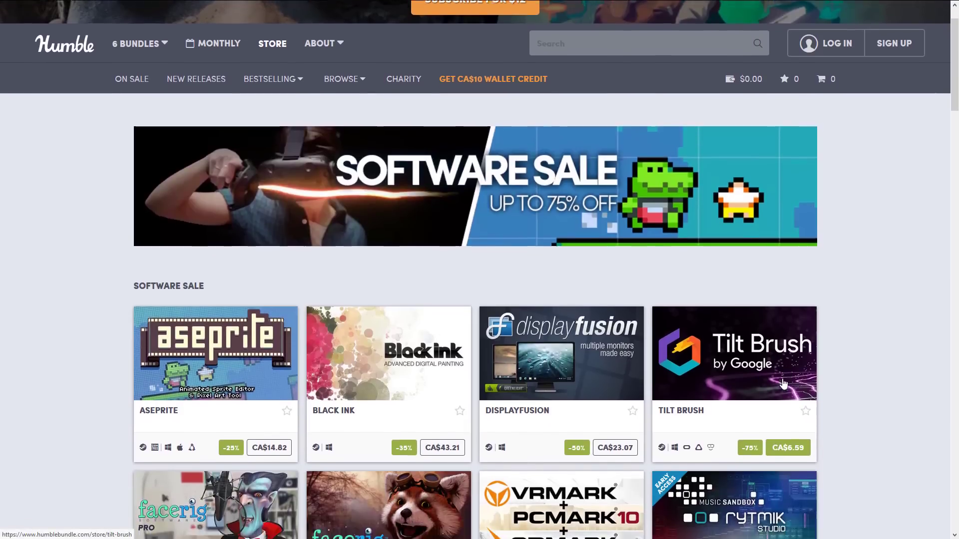
scroll(down, 3)
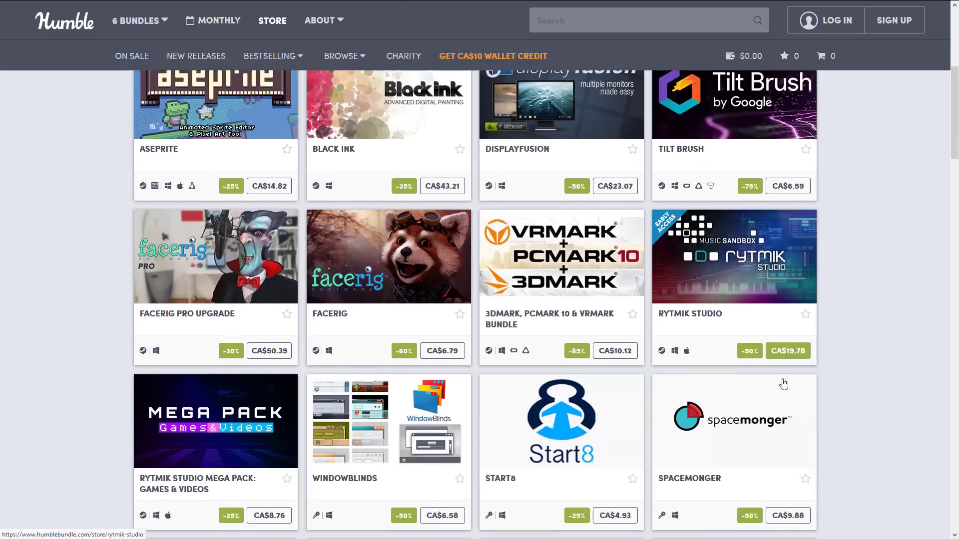
scroll(down, 3)
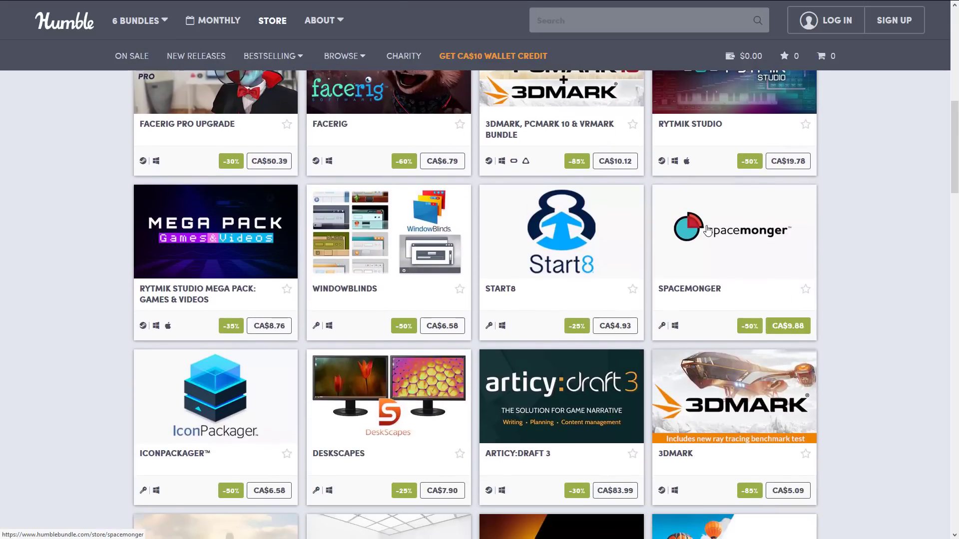
scroll(down, 3)
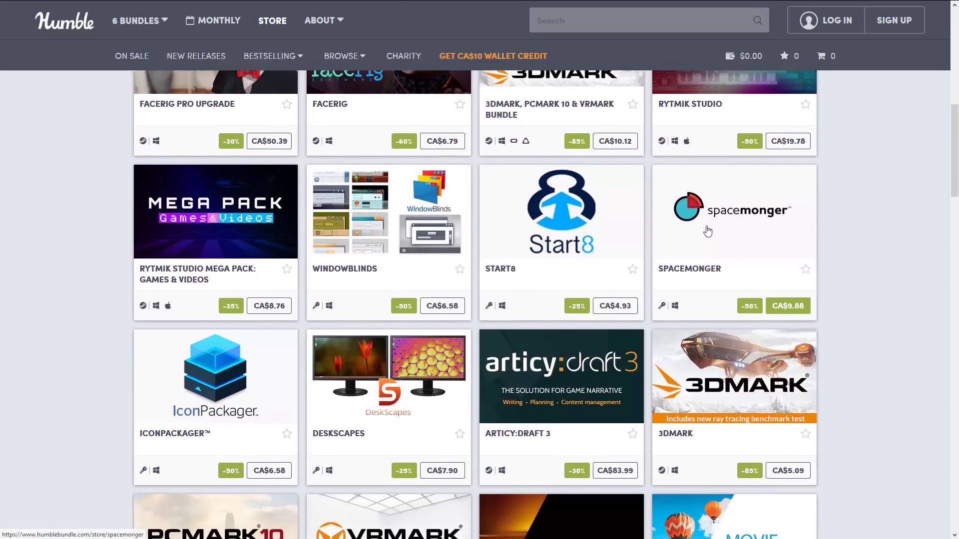
scroll(down, 3)
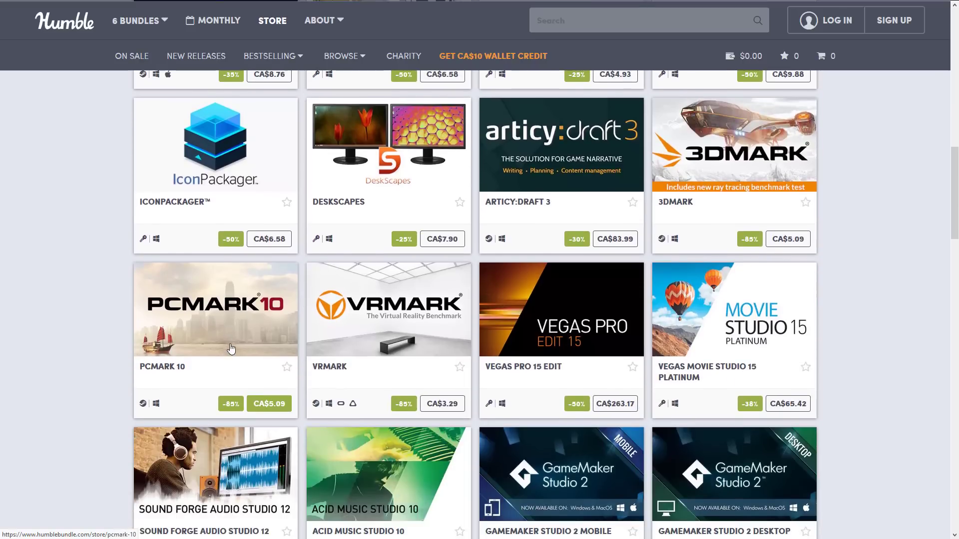
scroll(down, 3)
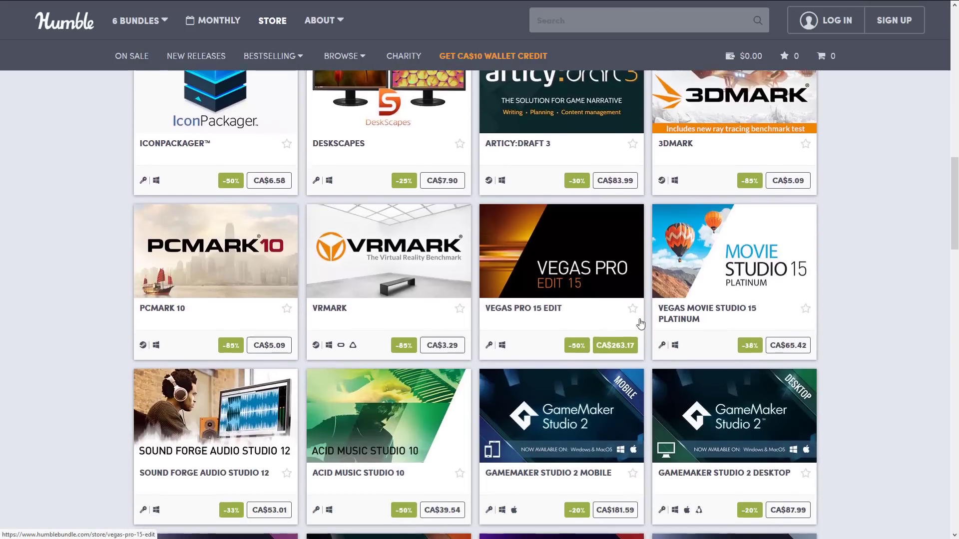
scroll(down, 3)
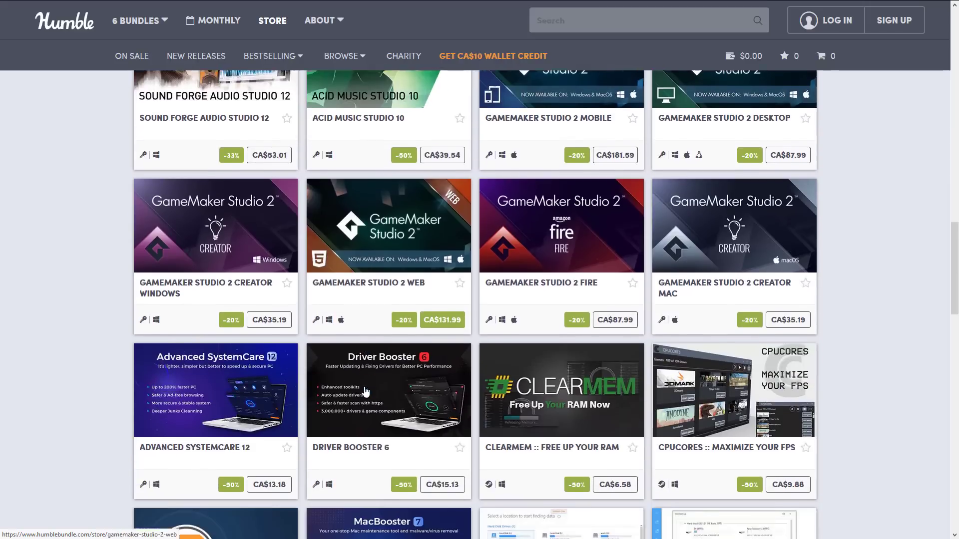
scroll(down, 3)
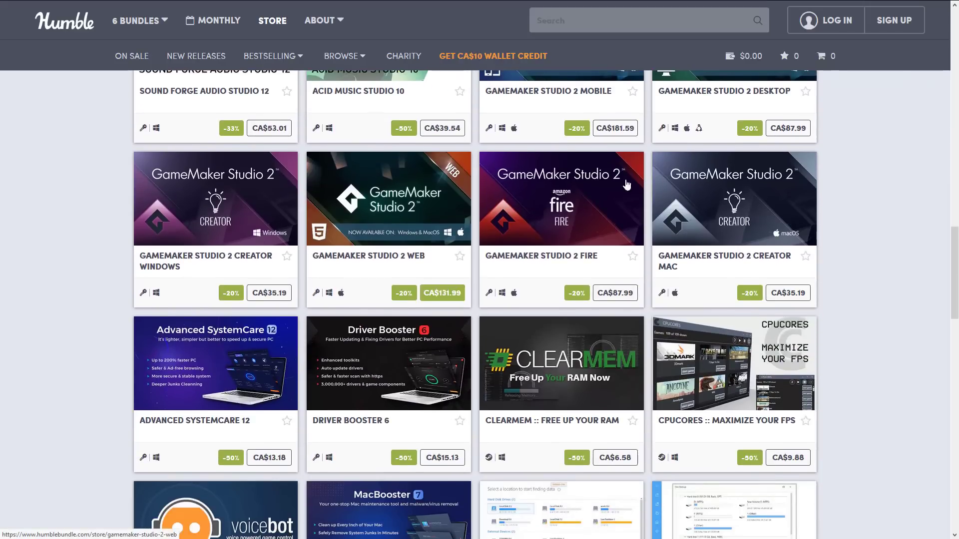
scroll(down, 3)
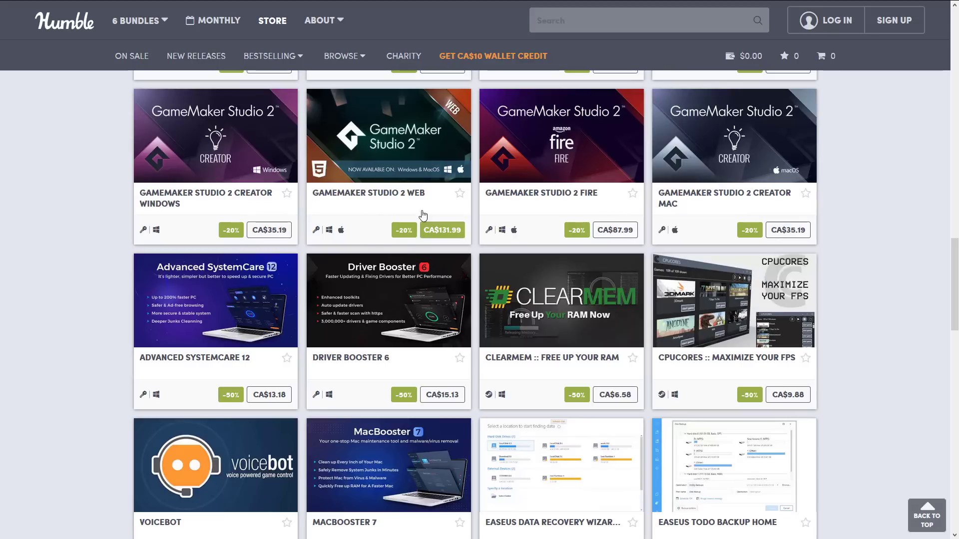
scroll(down, 3)
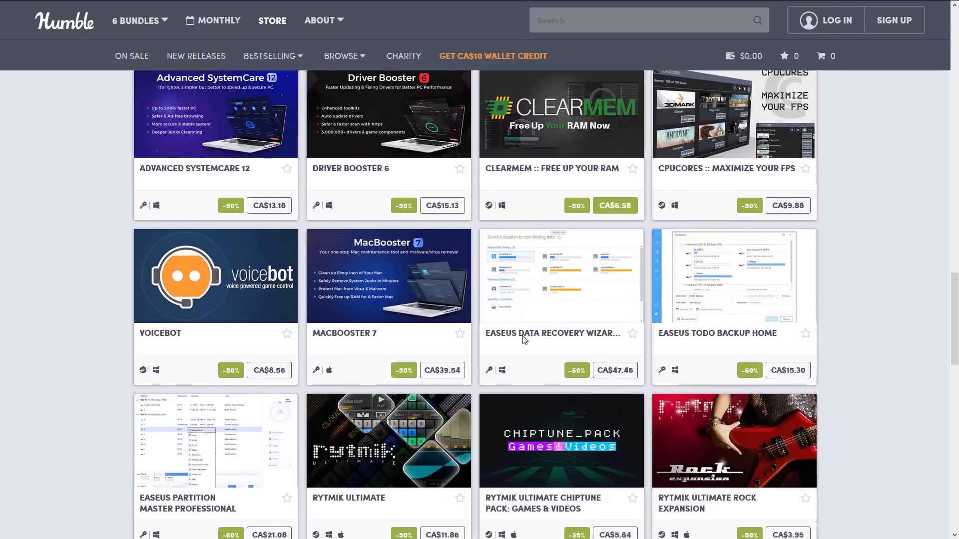
scroll(down, 3)
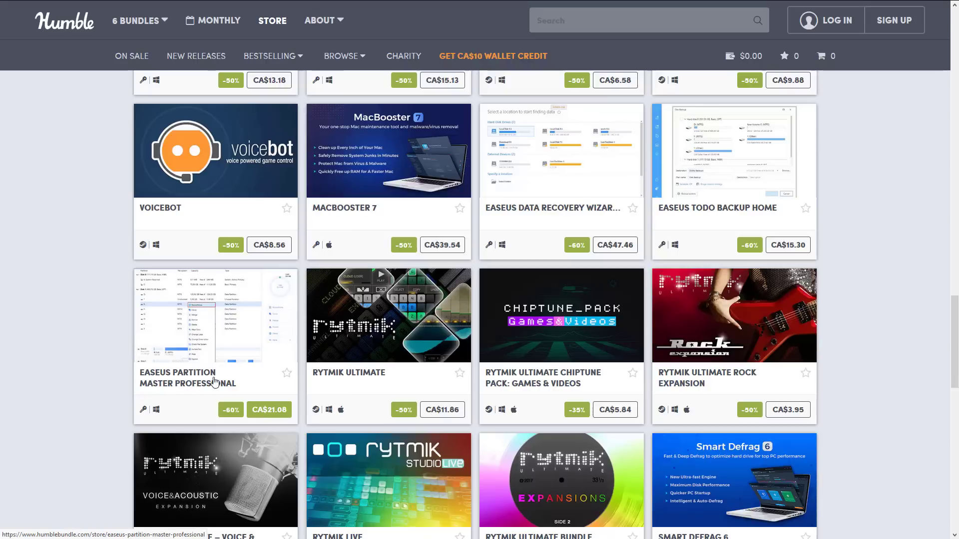
scroll(down, 3)
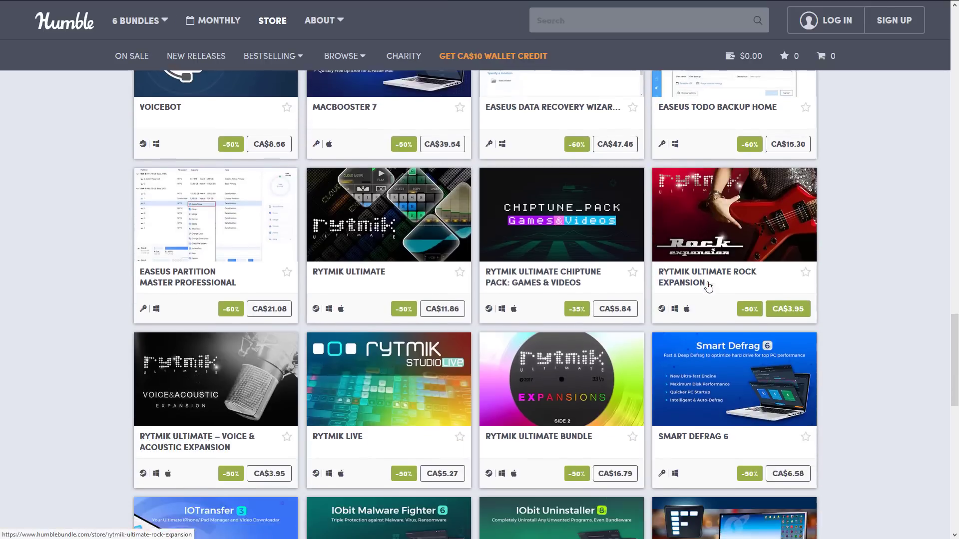
scroll(down, 3)
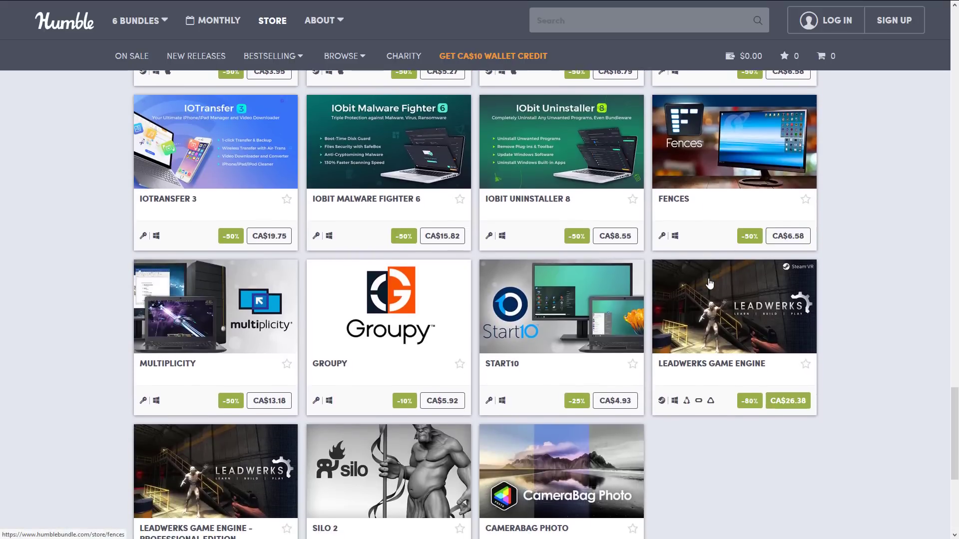
scroll(down, 3)
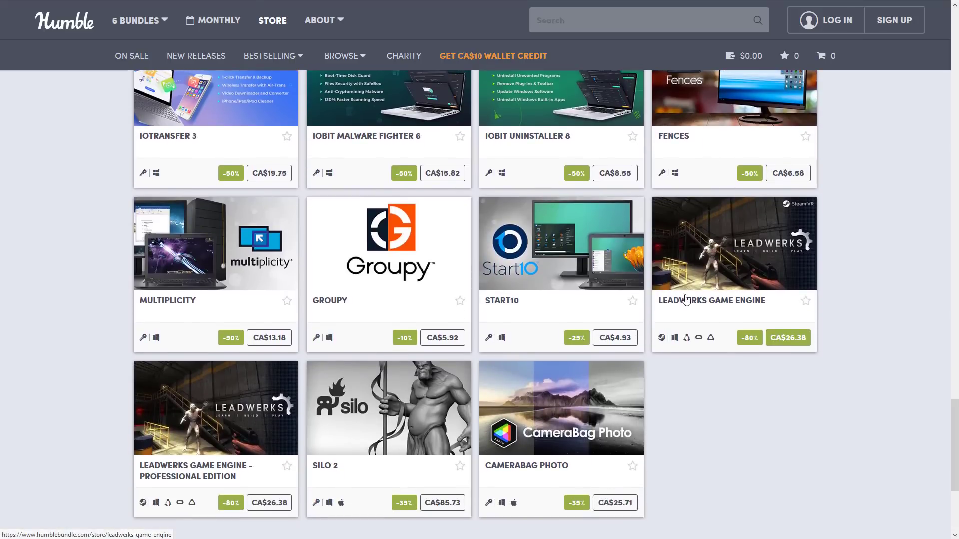
mouse_move(608, 246)
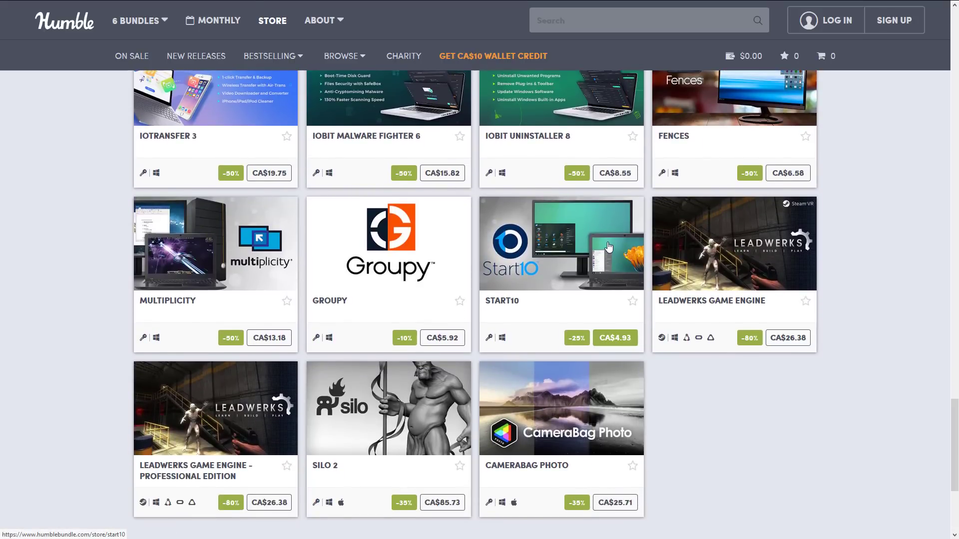
scroll(down, 3)
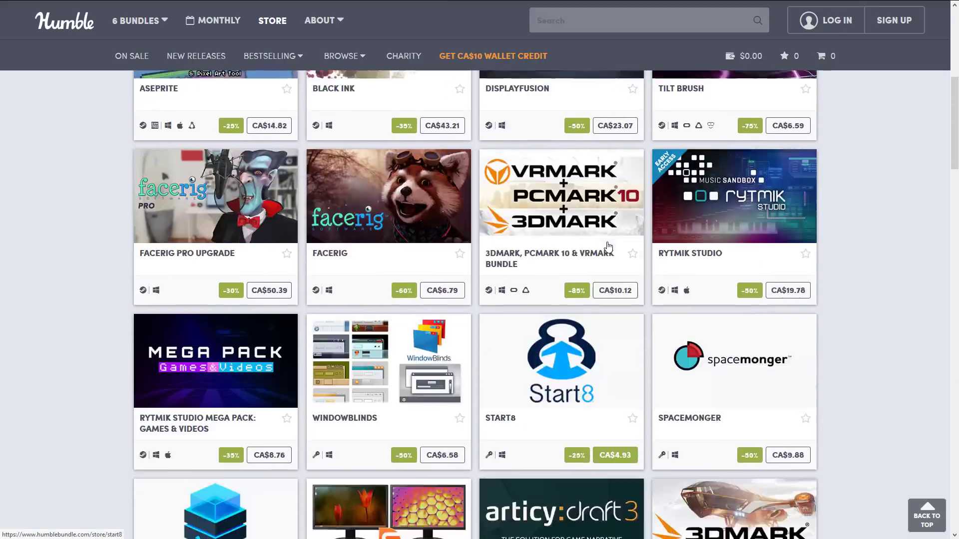